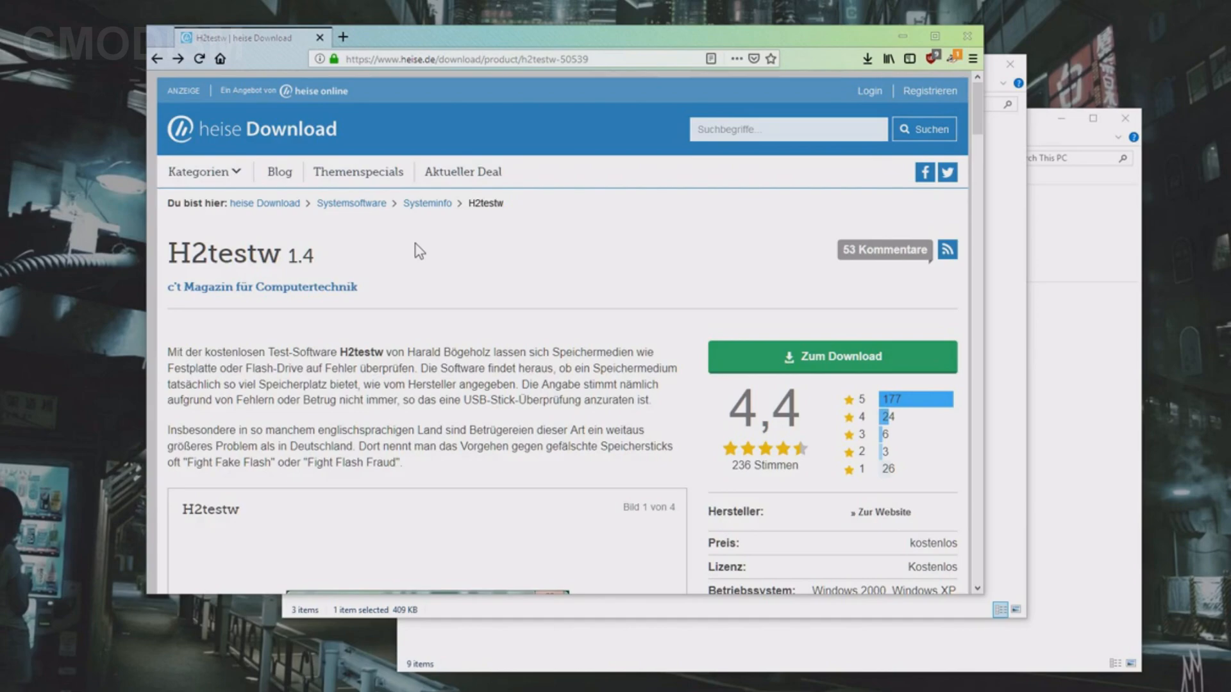
pyautogui.moveTo(567, 241)
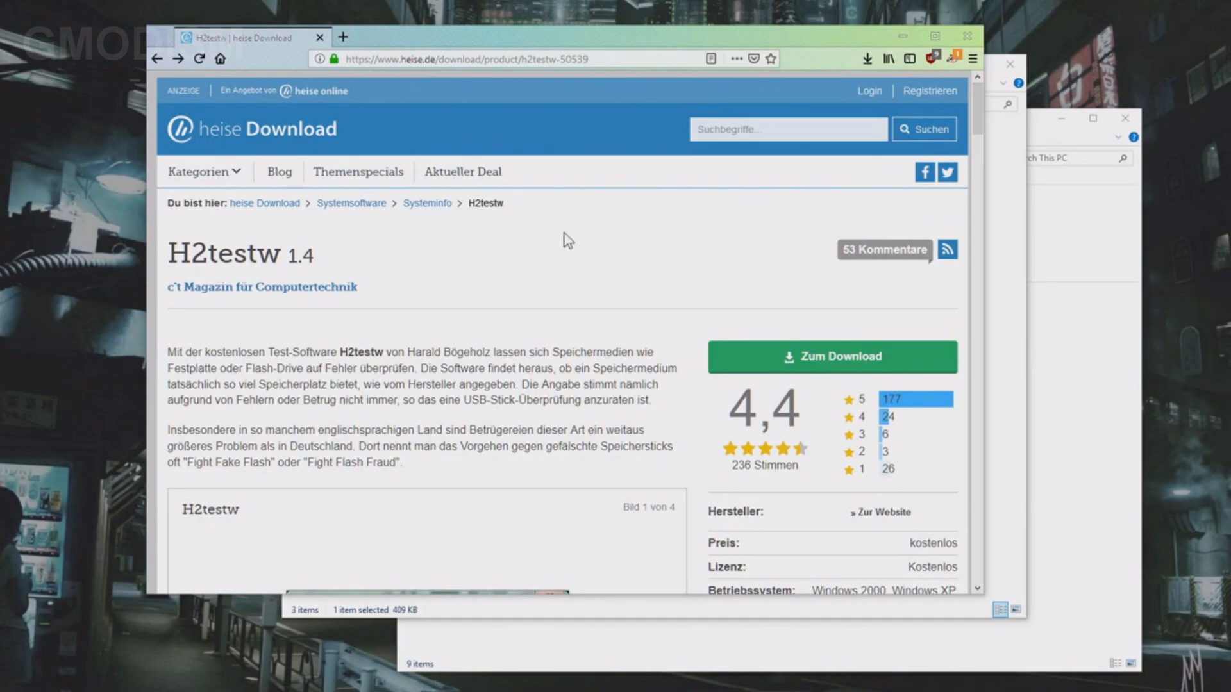
pyautogui.moveTo(506, 239)
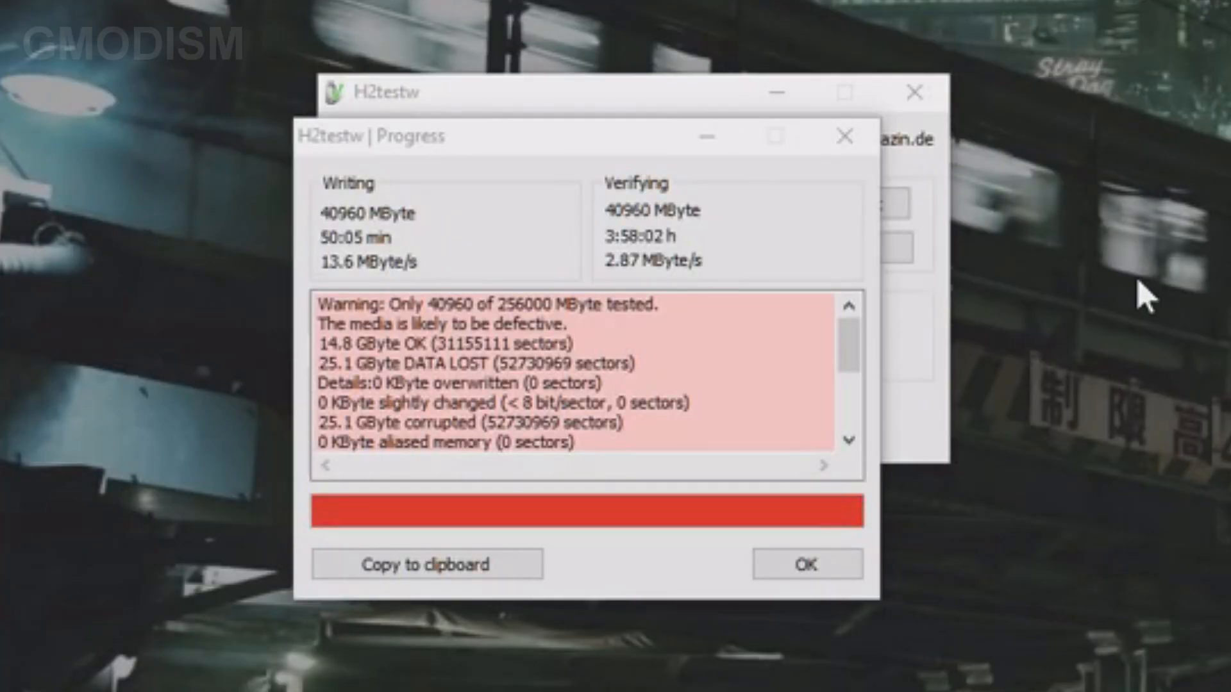
pyautogui.moveTo(616, 251)
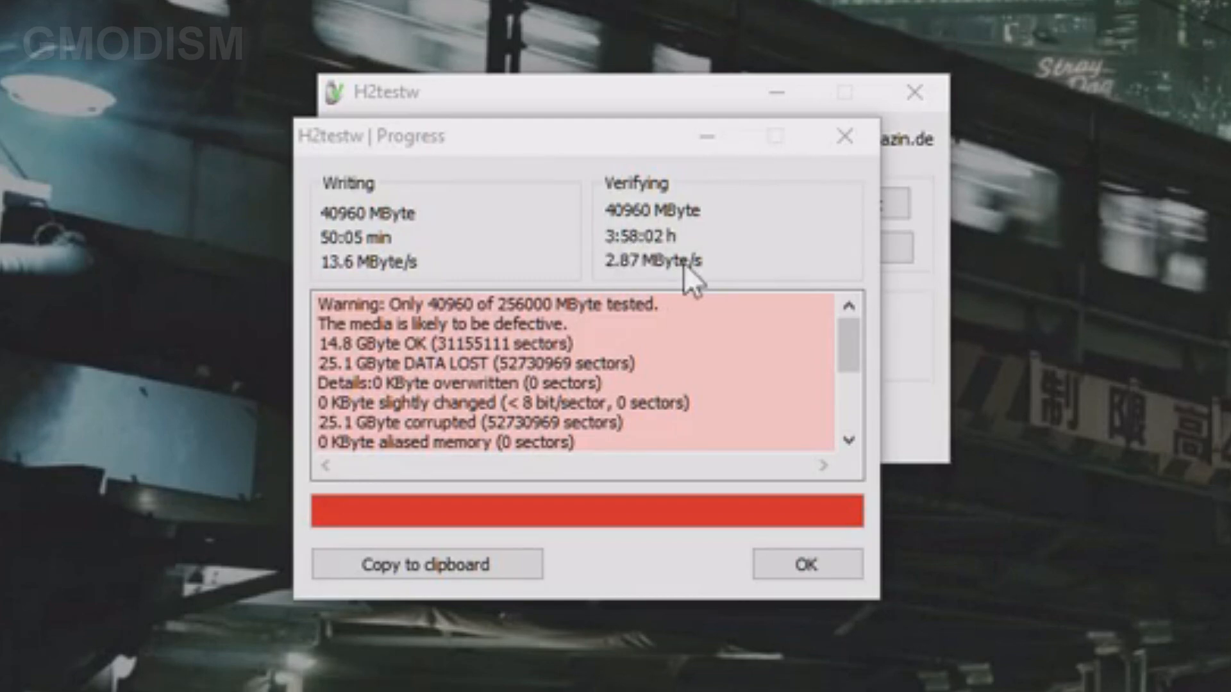
pyautogui.moveTo(350, 267)
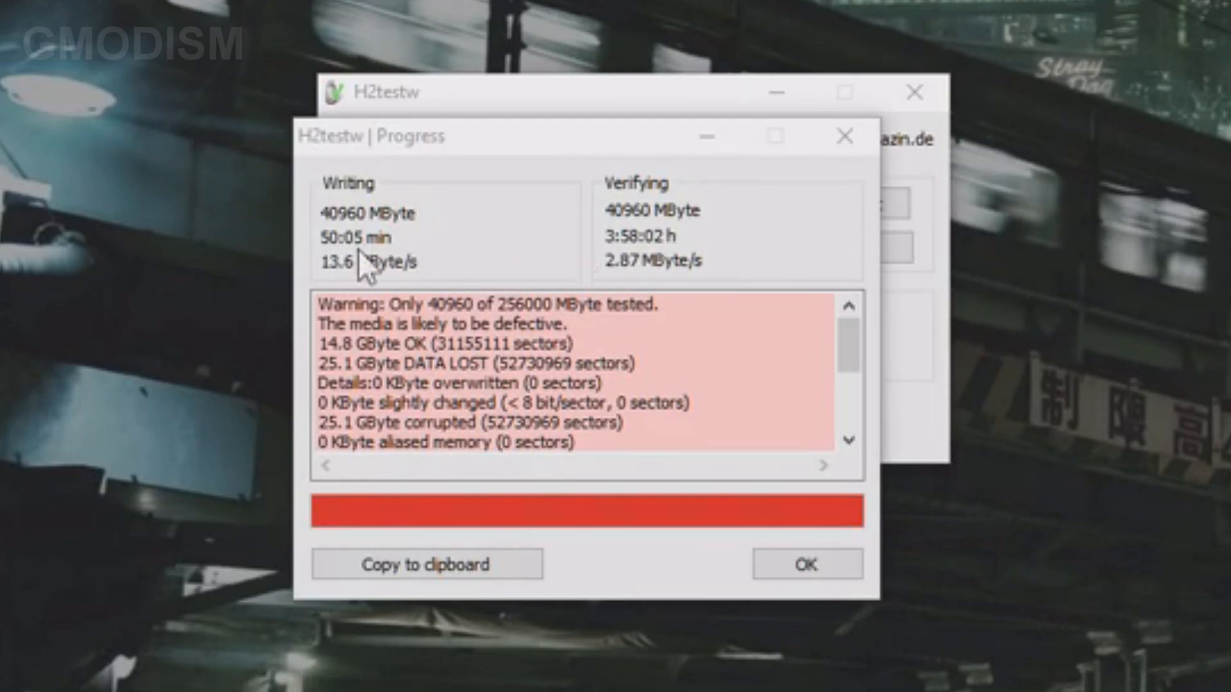
pyautogui.moveTo(792, 357)
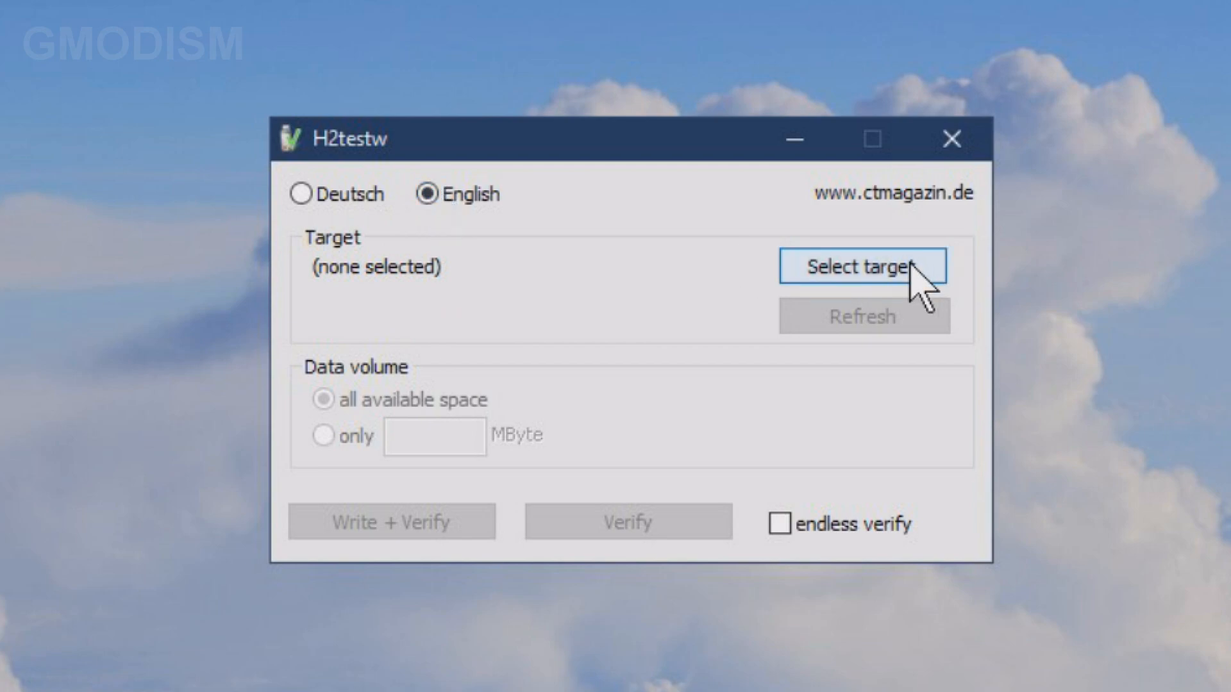
# Target SDXC (G:) in H2testw and start Write + Verify, accepting the capacity warning.
pyautogui.click(861, 266)
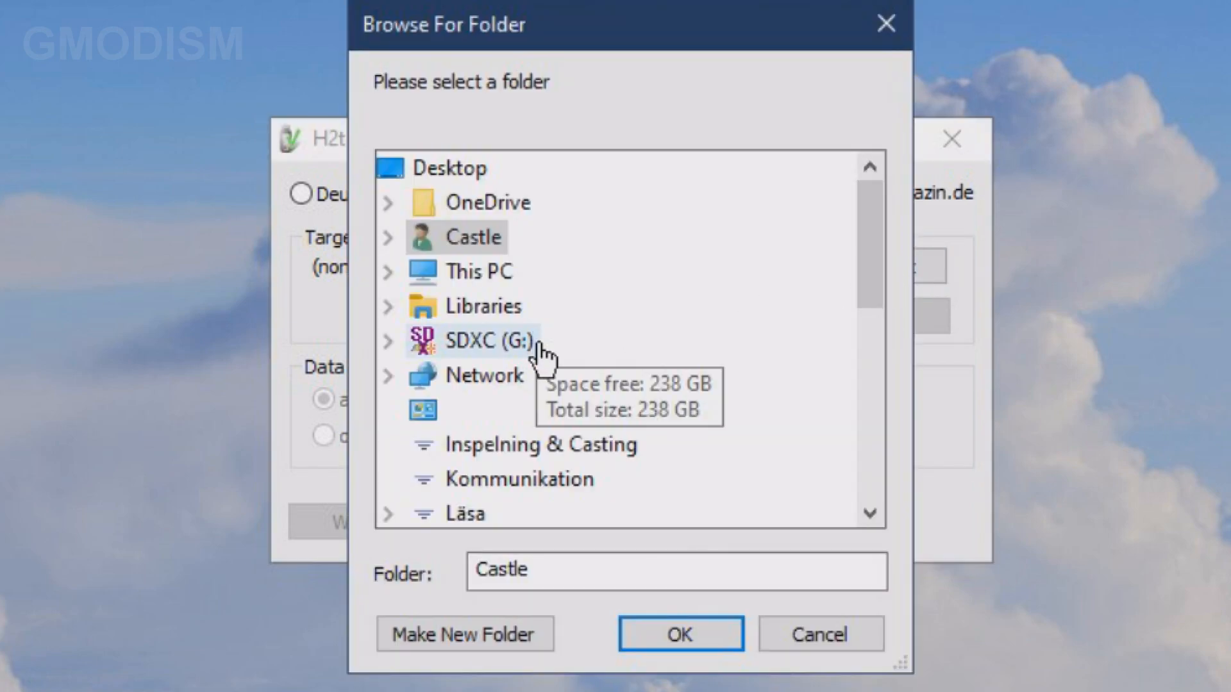
pyautogui.click(679, 633)
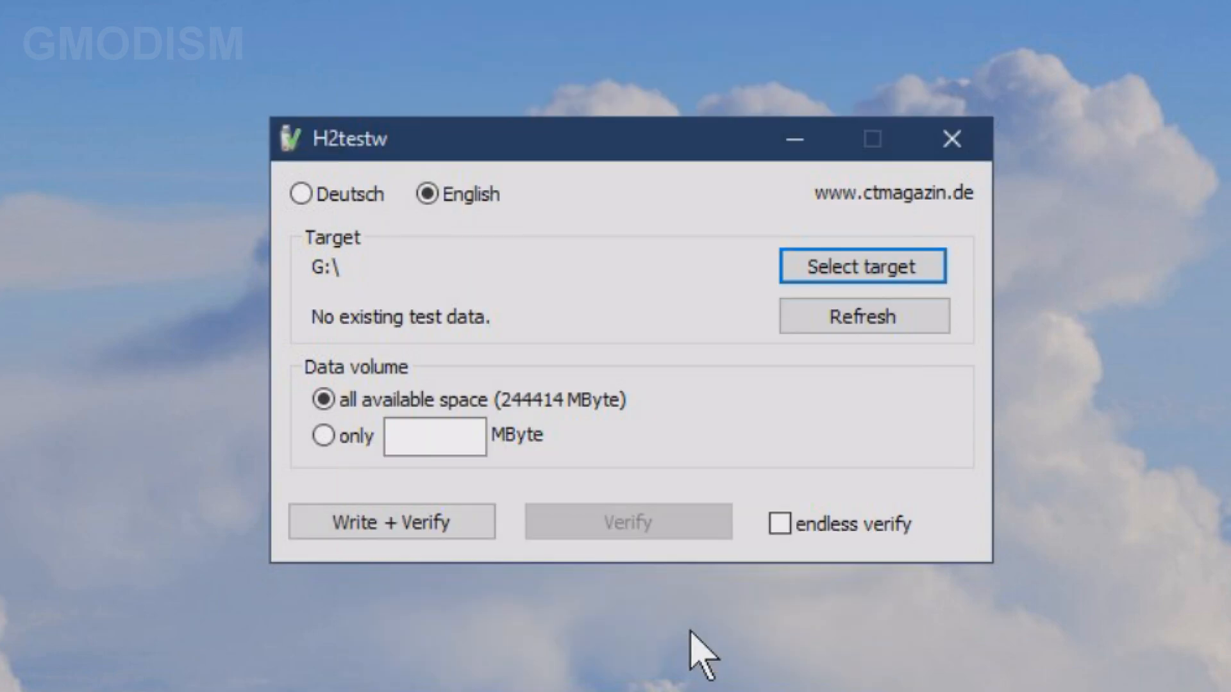
pyautogui.moveTo(465, 483)
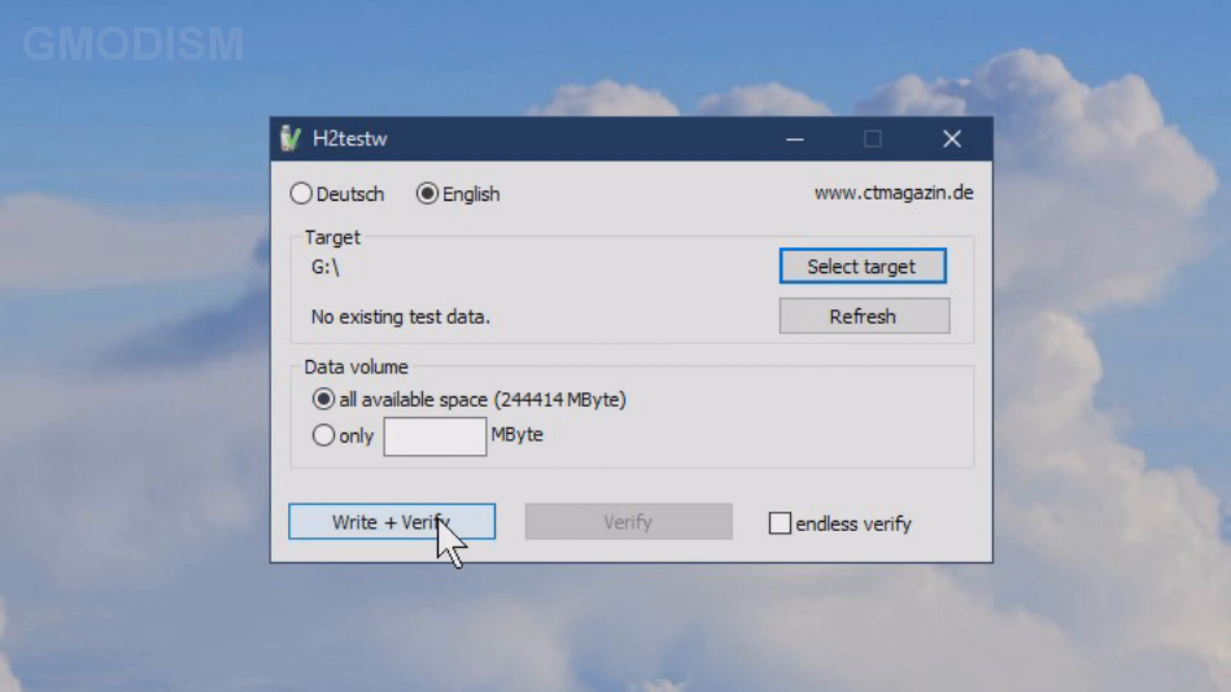
pyautogui.click(389, 520)
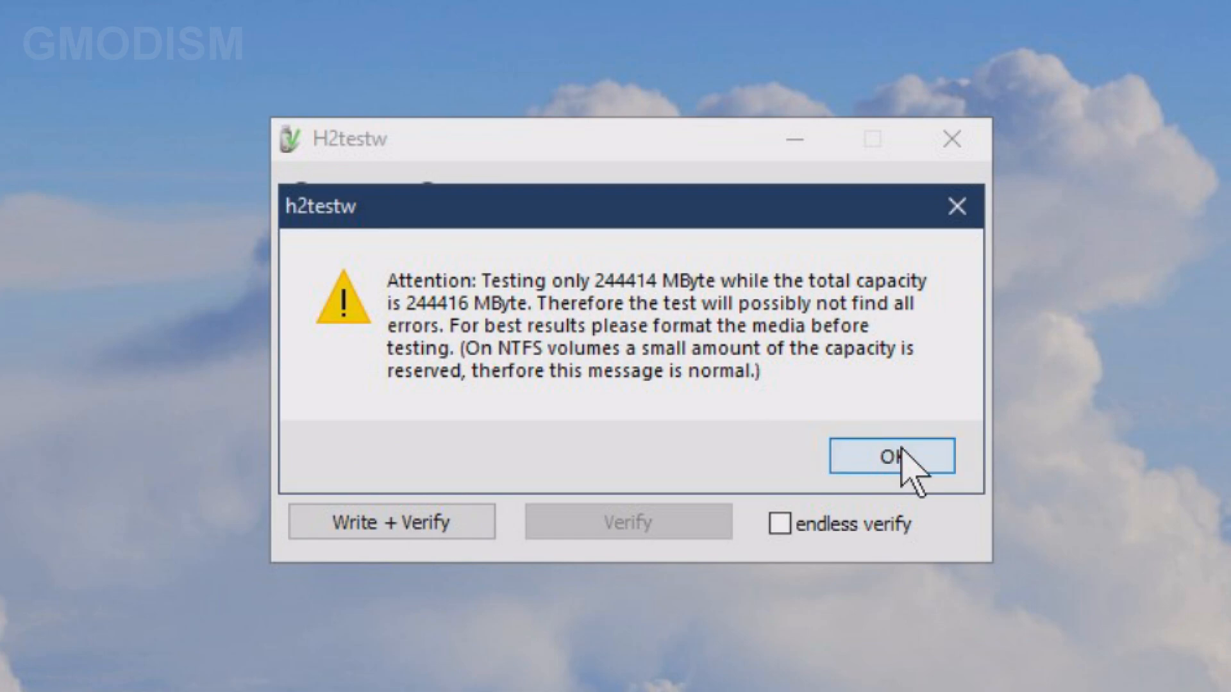
pyautogui.click(890, 456)
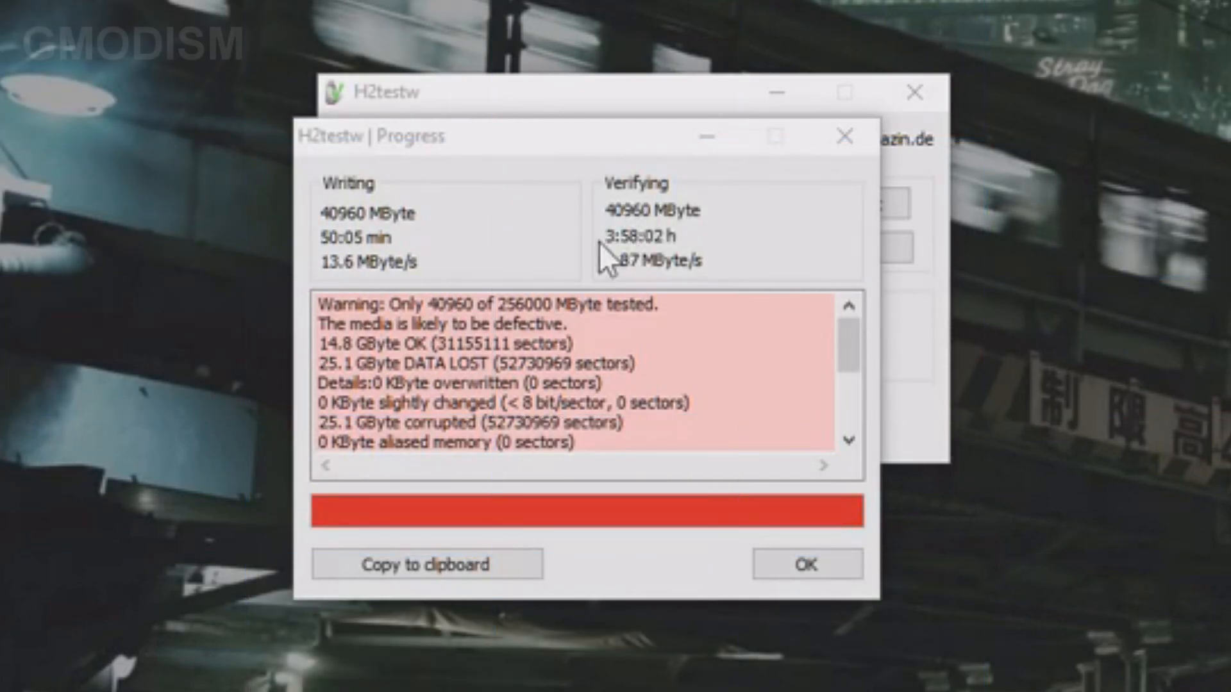
pyautogui.moveTo(322, 259)
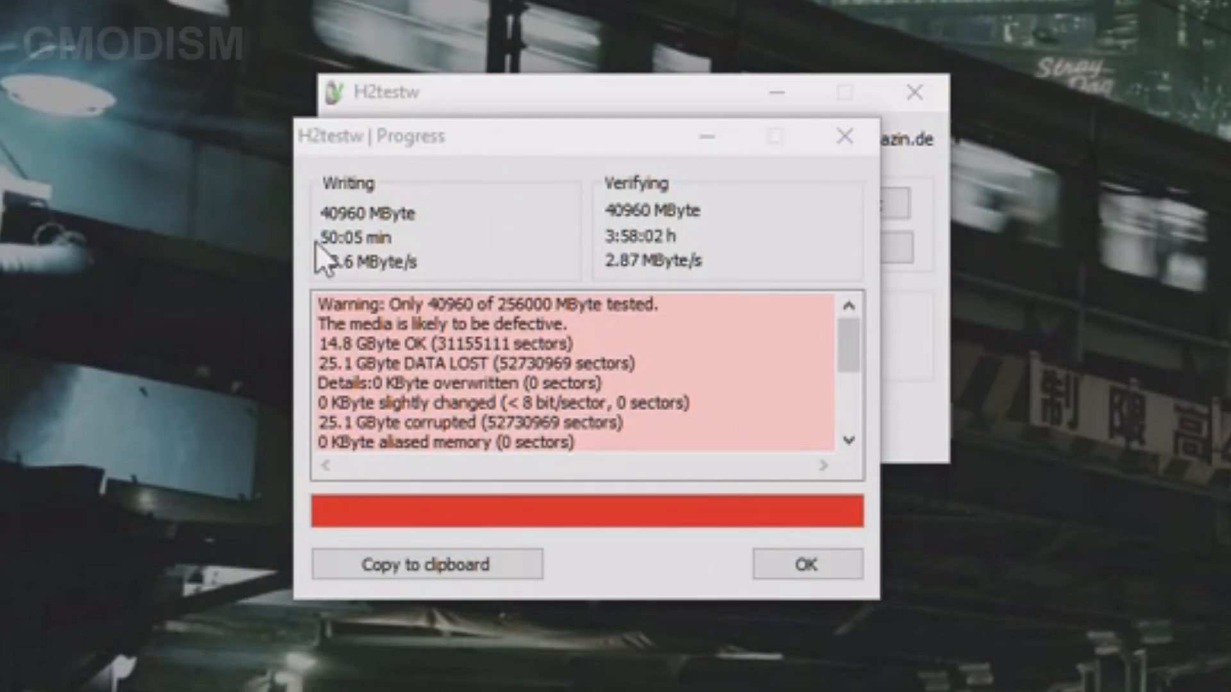
pyautogui.moveTo(377, 263)
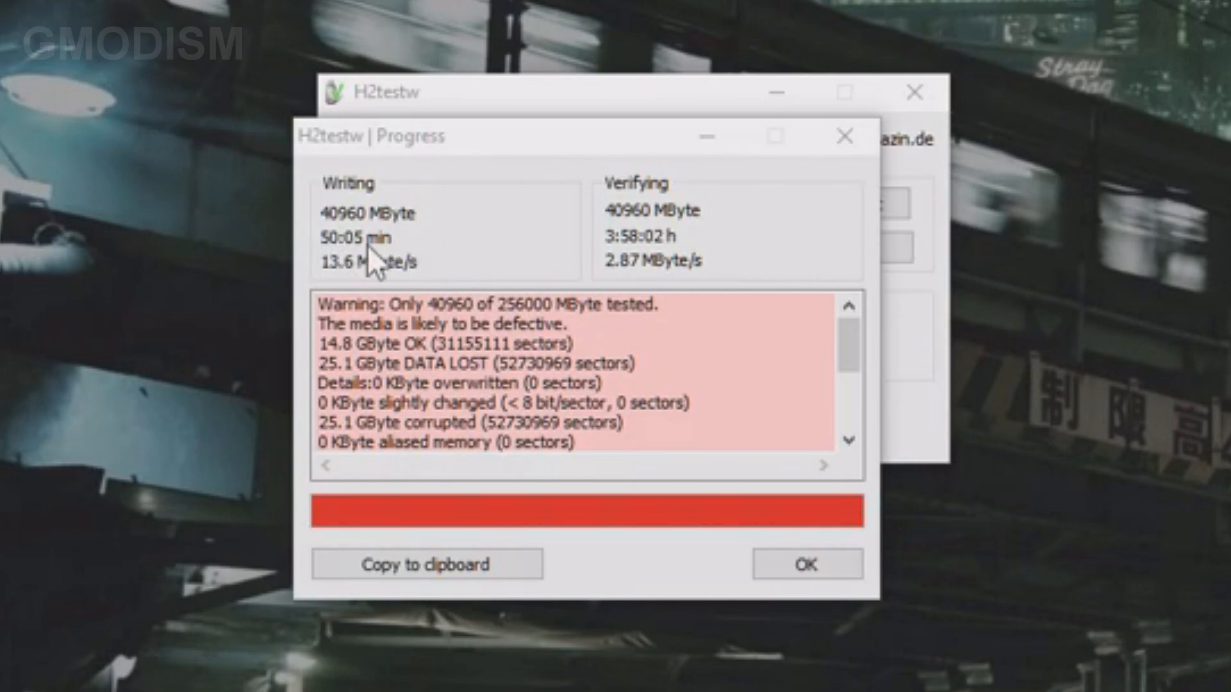
pyautogui.moveTo(769, 288)
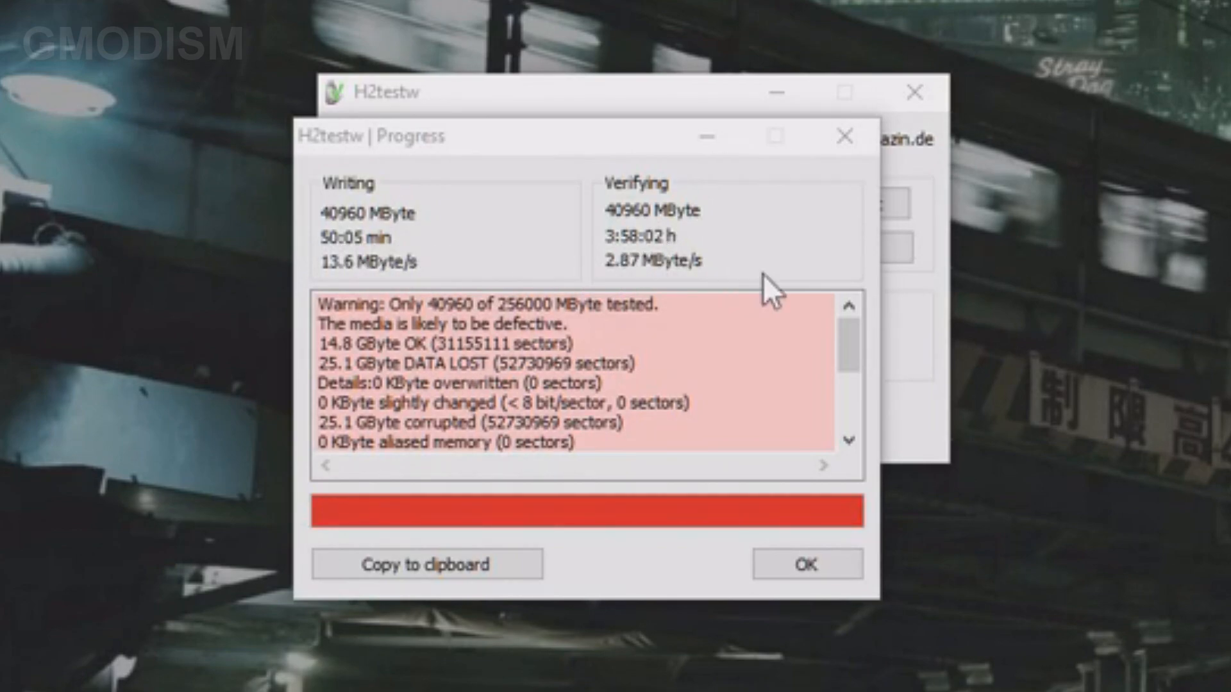
pyautogui.moveTo(677, 392)
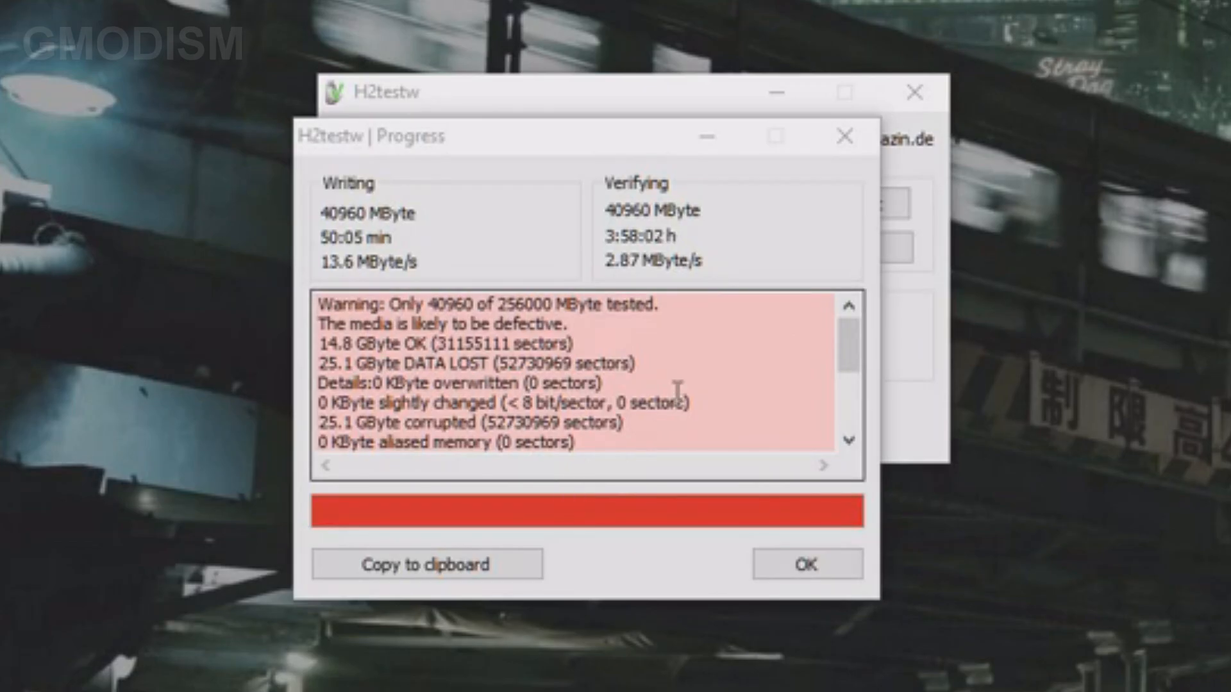
# Close H2testw and open the SDXC (G:) drive from This PC in File Explorer.
pyautogui.click(805, 564)
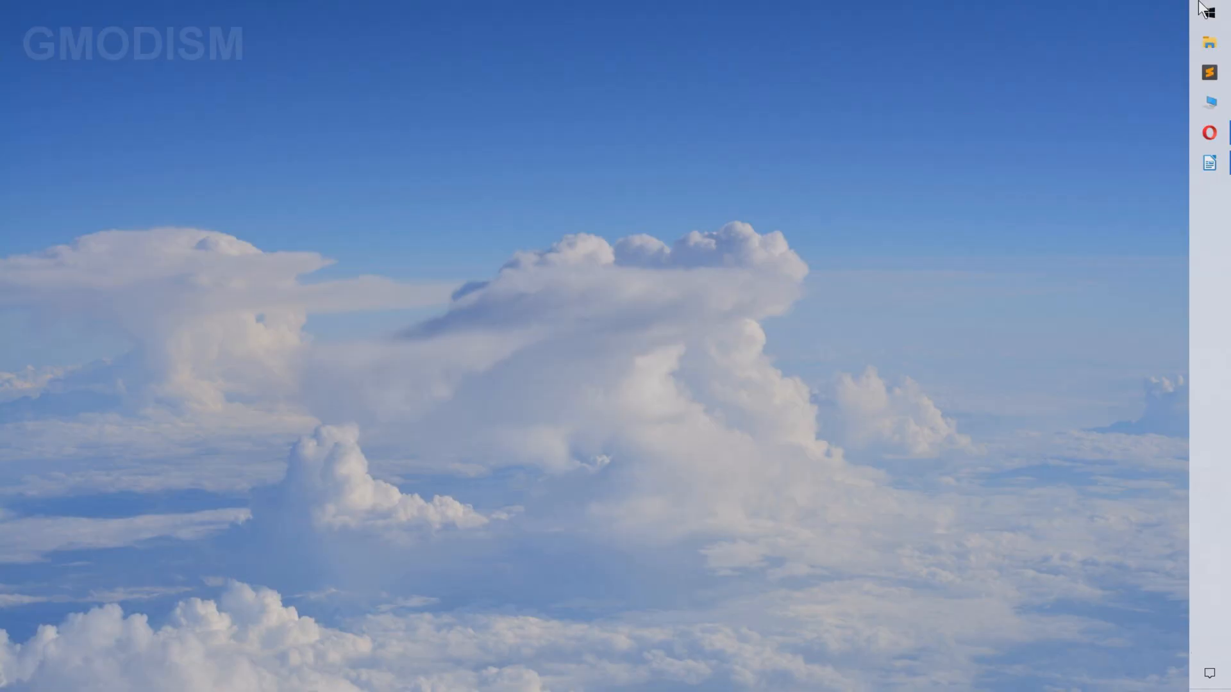
pyautogui.click(1208, 43)
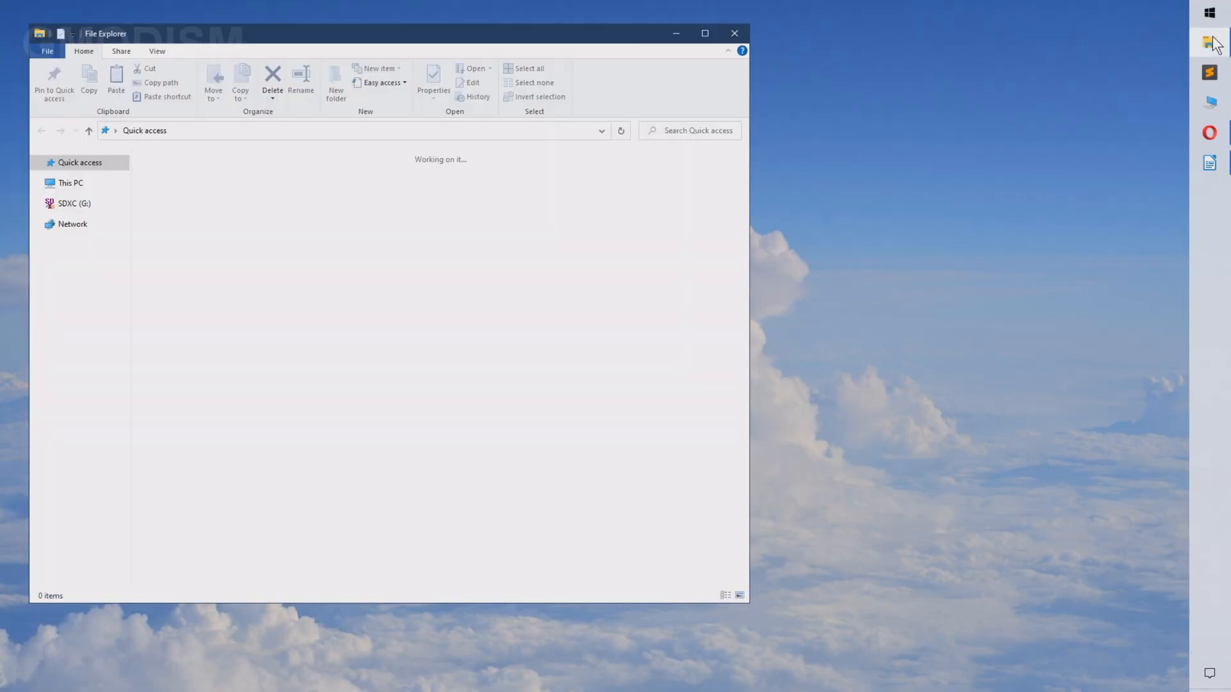
pyautogui.click(70, 182)
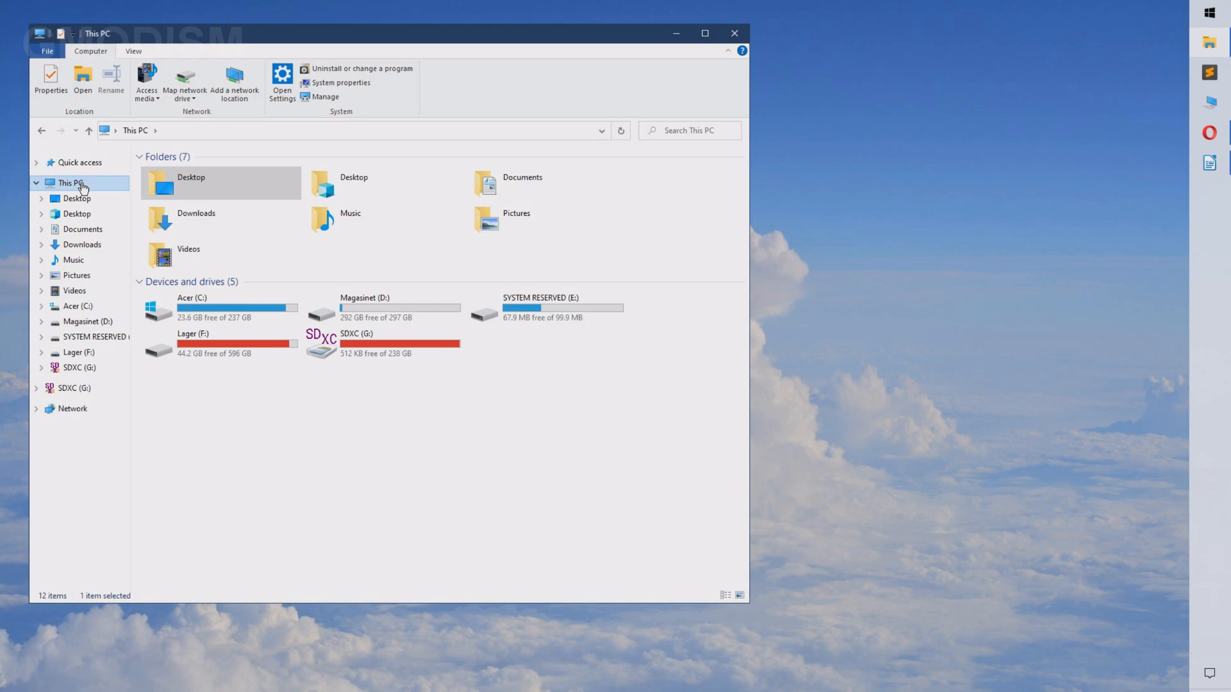
pyautogui.click(385, 343)
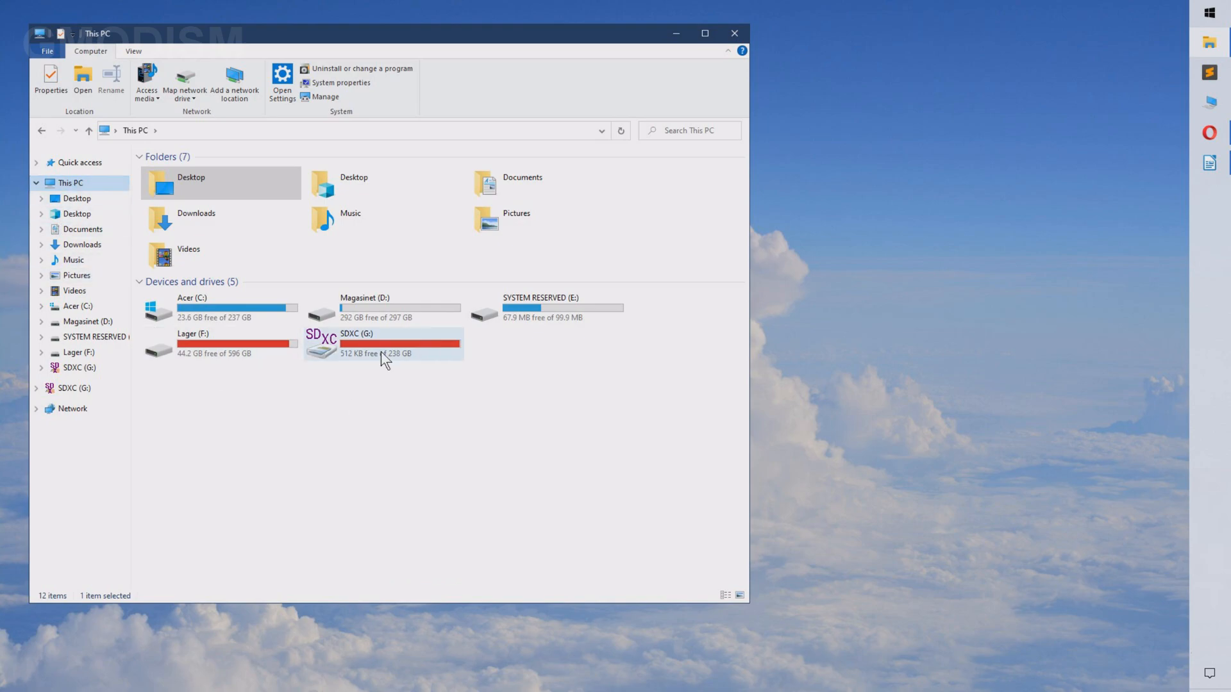
pyautogui.doubleClick(356, 343)
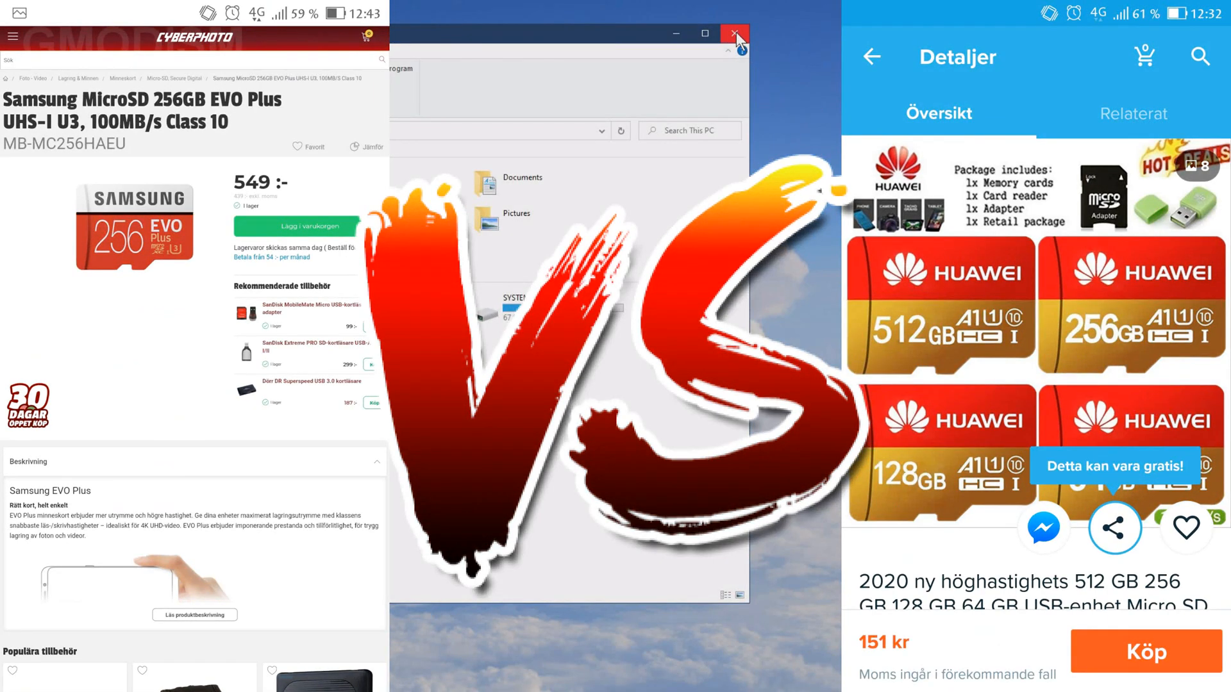
# Close File Explorer and search Windows for CrystalDiskMark.
pyautogui.click(734, 35)
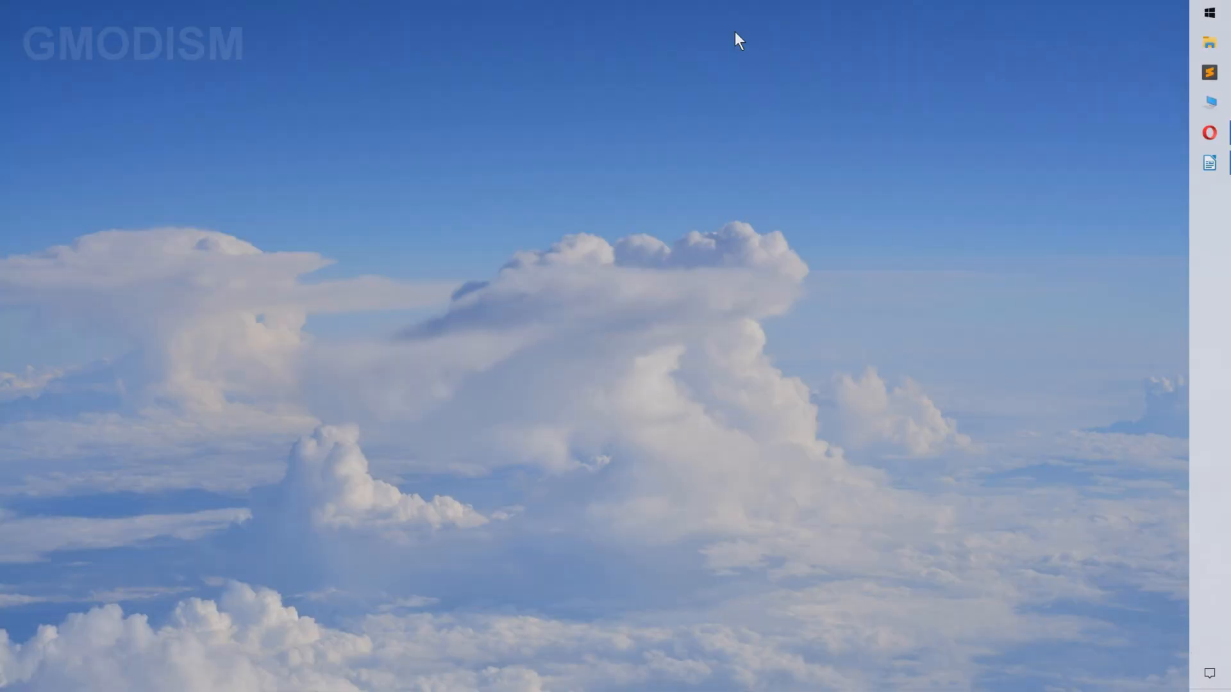
pyautogui.write('cey')
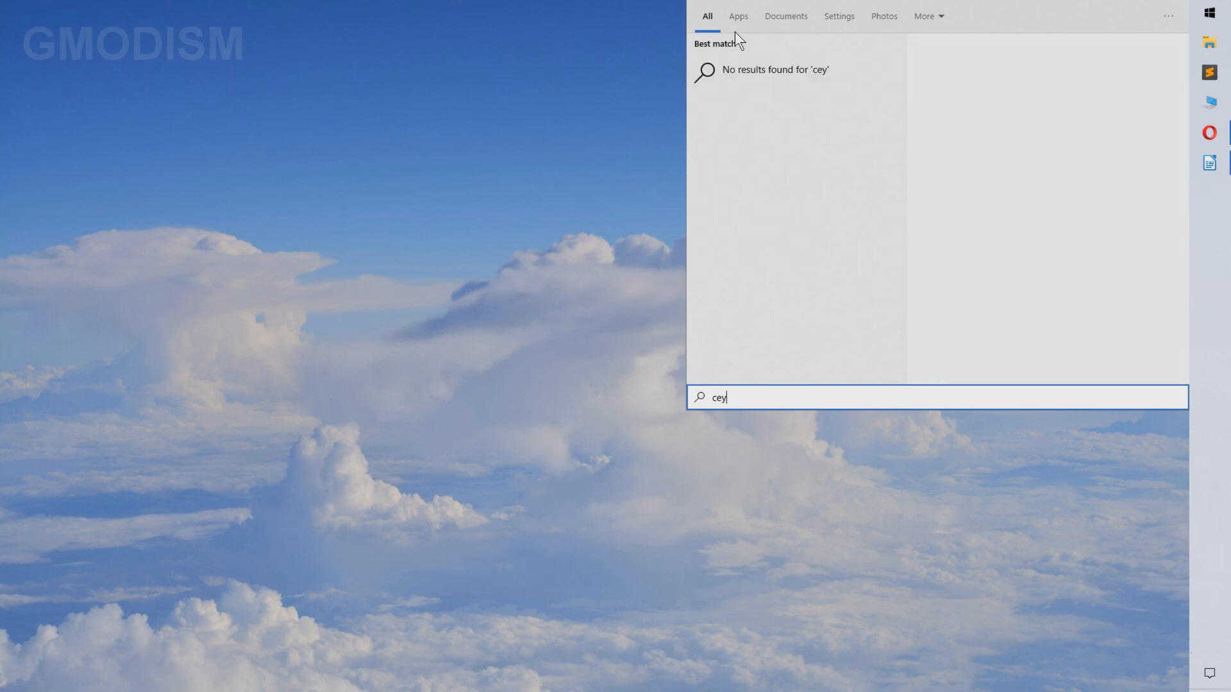
pyautogui.write('crystalDiskInfo Shizuku Edition (32bit)')
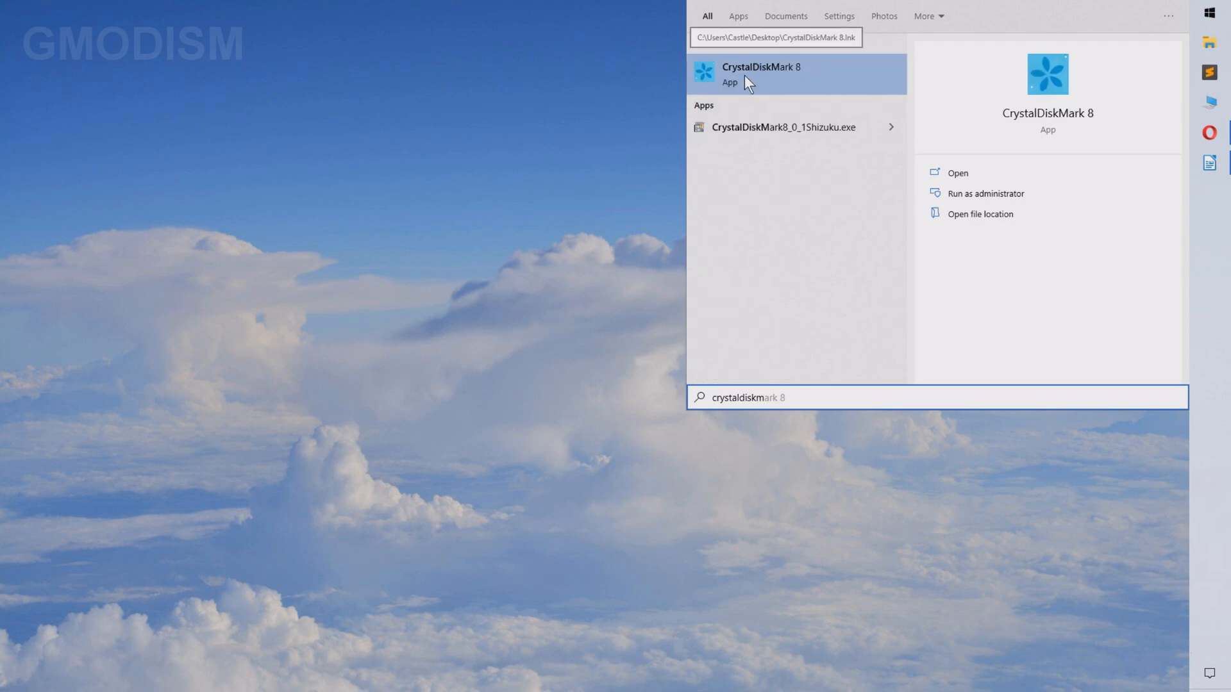
pyautogui.moveTo(780, 90)
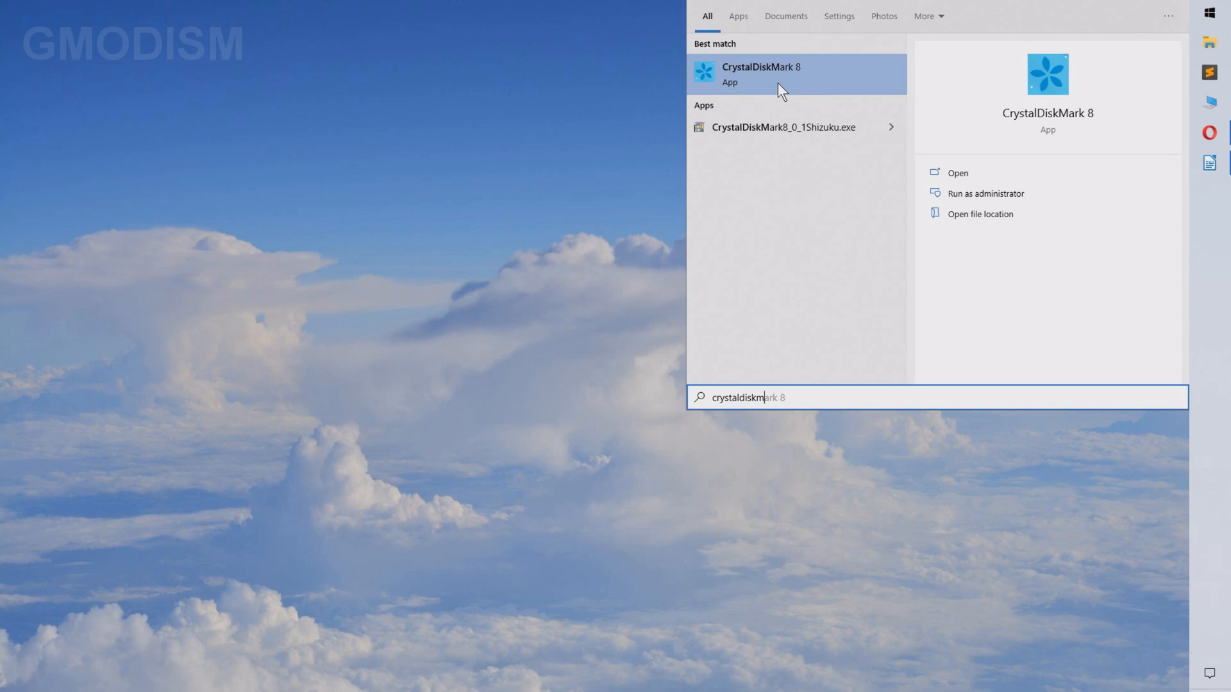
pyautogui.moveTo(694, 91)
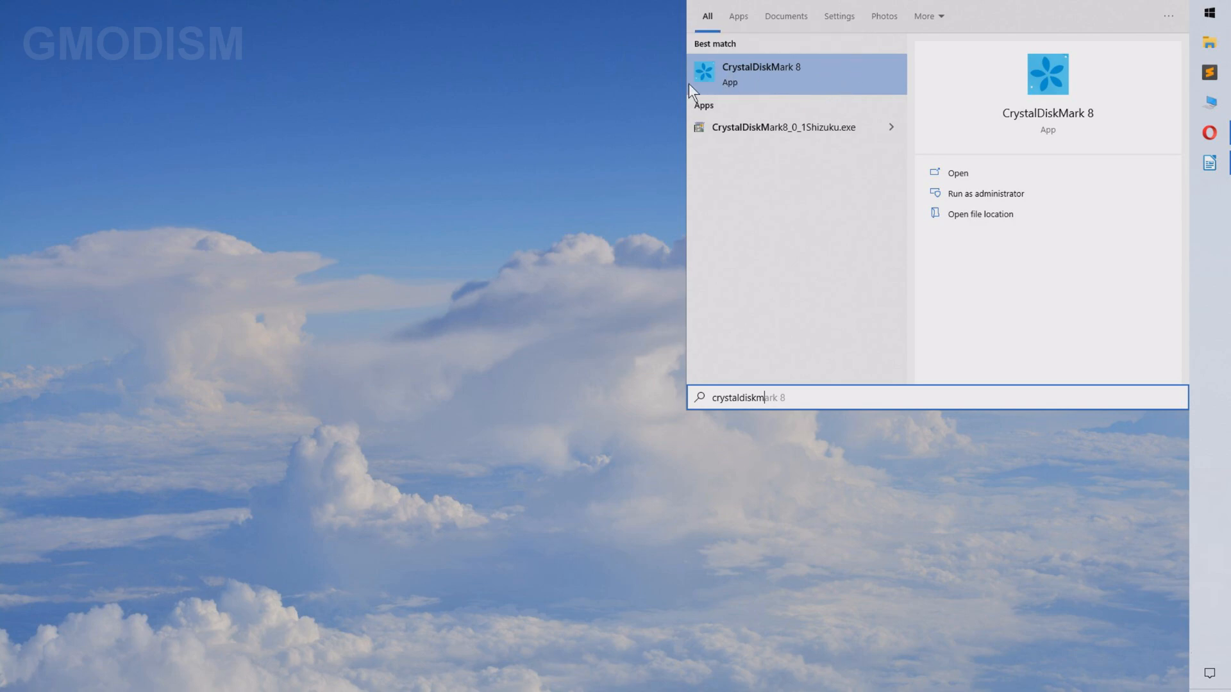
pyautogui.moveTo(762, 83)
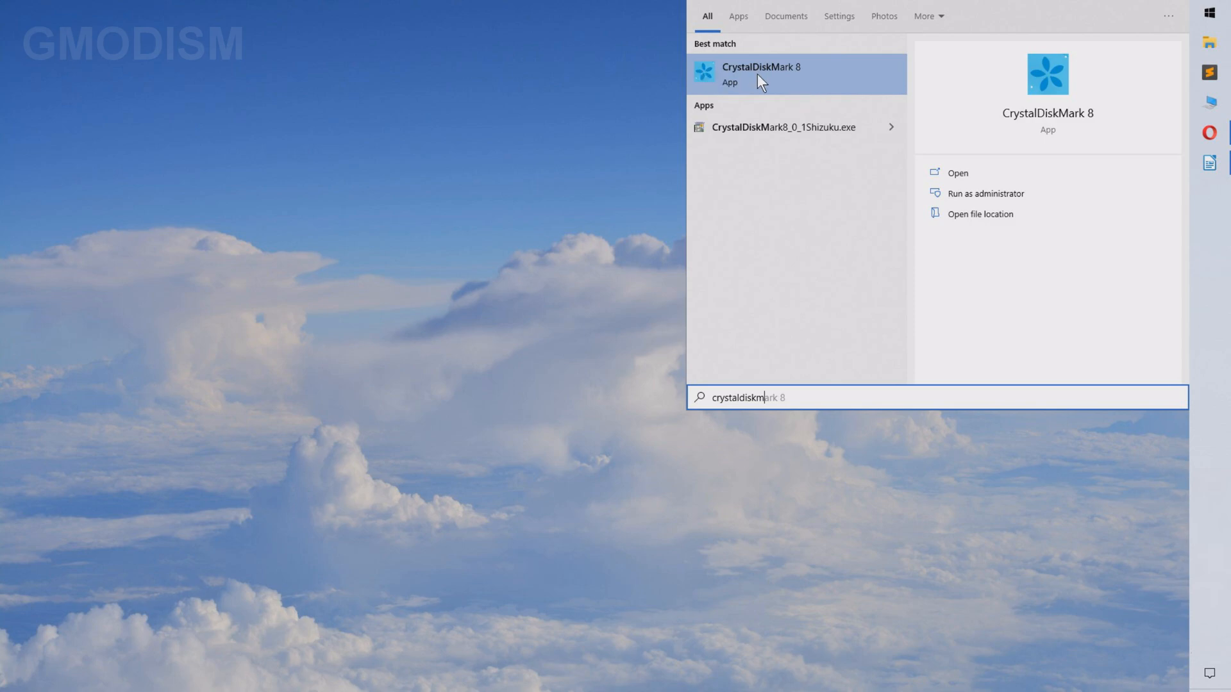
# Launch CrystalDiskMark 8 and set drive G, 1GiB test size and 4 runs.
pyautogui.click(759, 74)
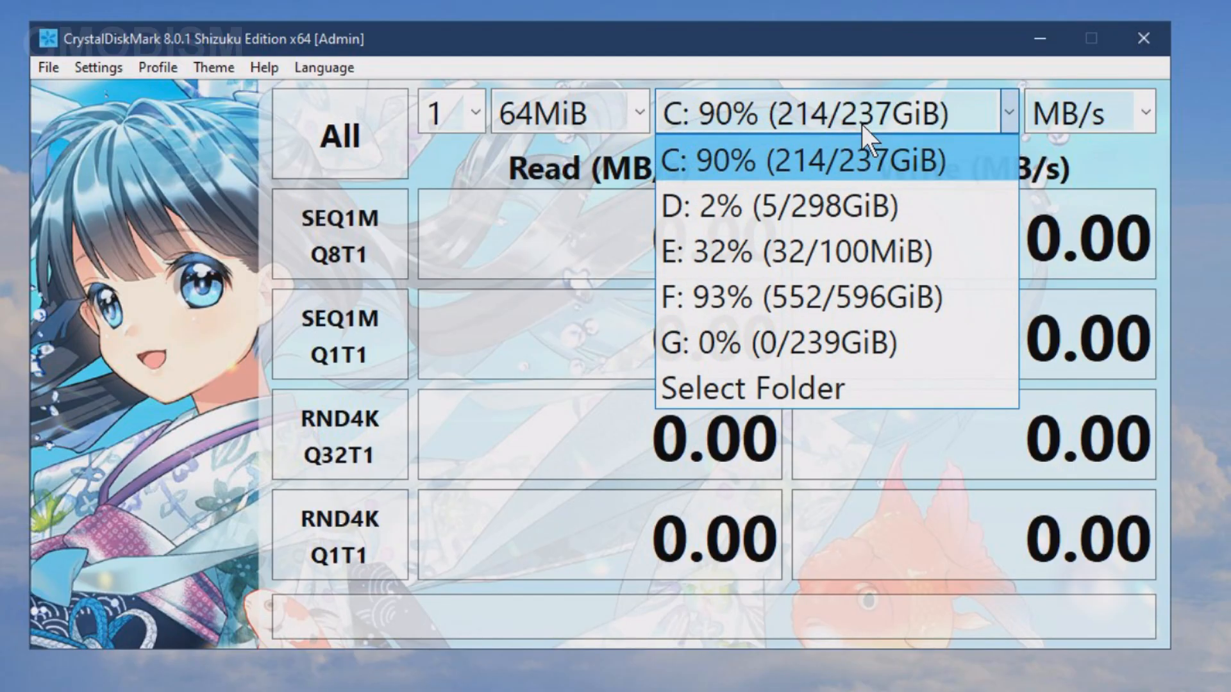
pyautogui.moveTo(876, 343)
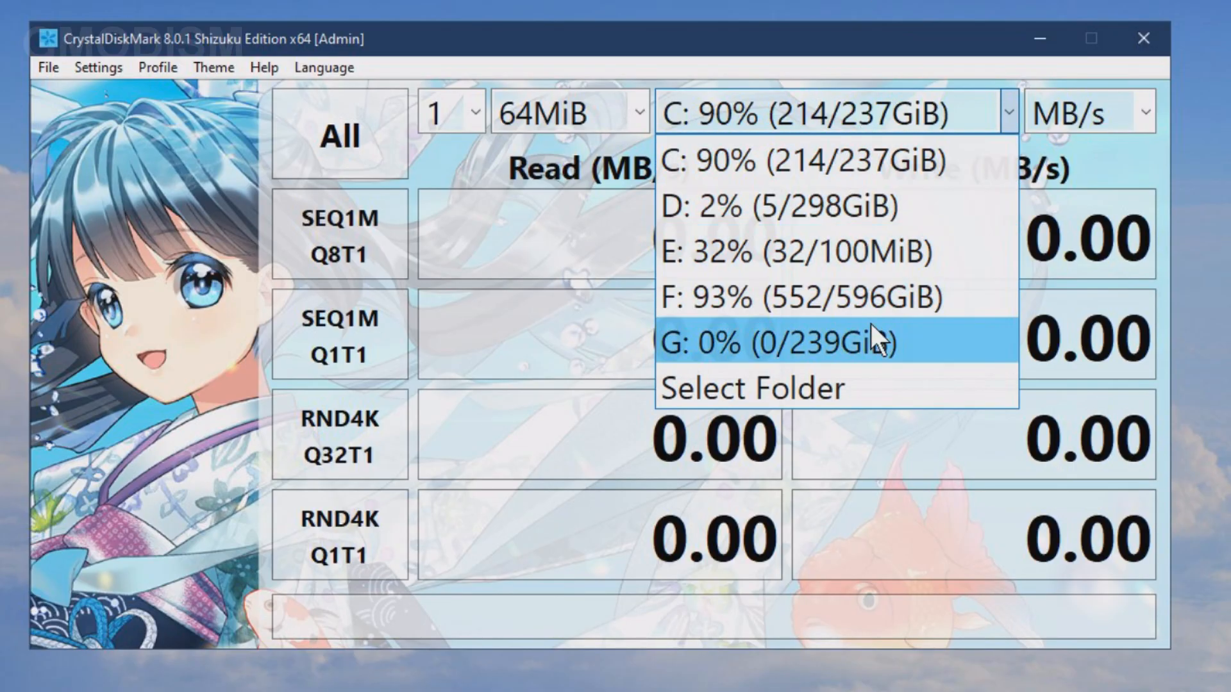
pyautogui.moveTo(825, 363)
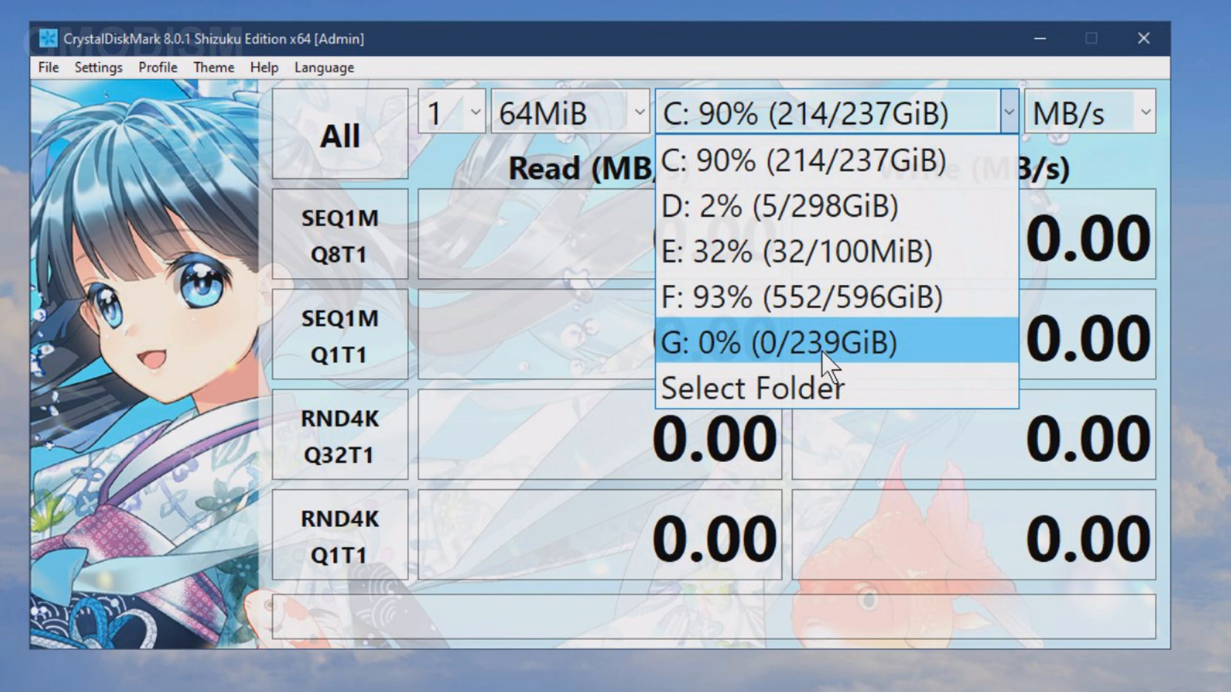
pyautogui.click(769, 343)
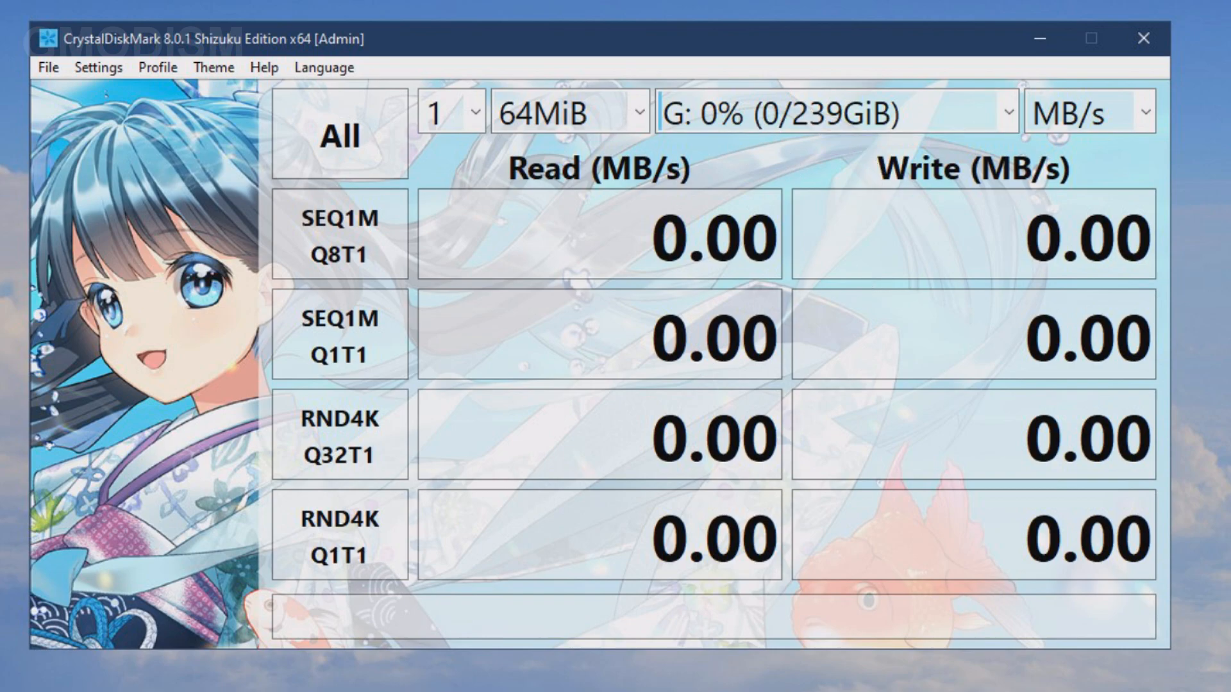
pyautogui.click(569, 112)
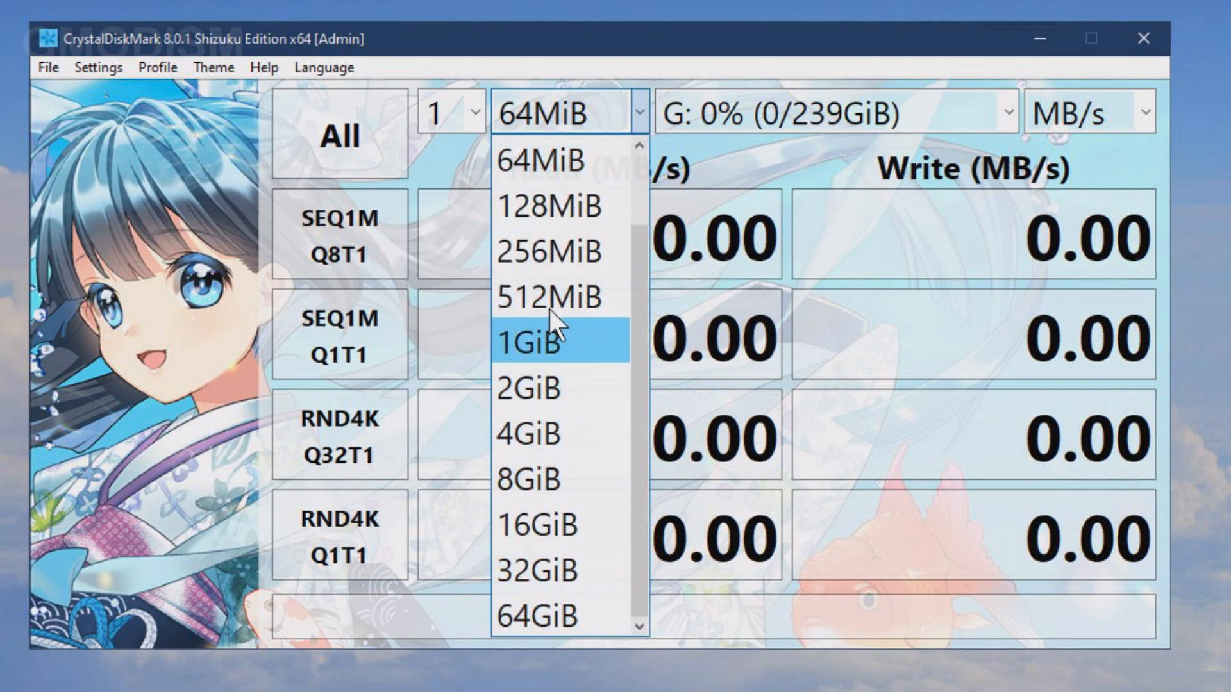
pyautogui.click(539, 616)
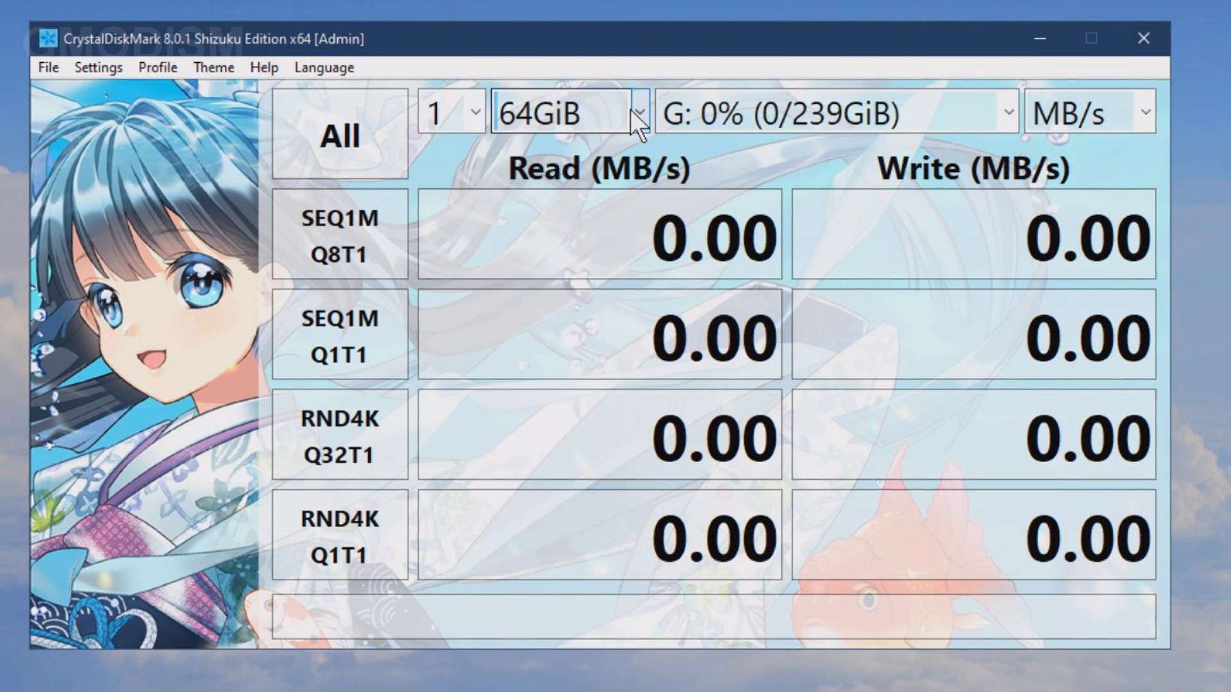
pyautogui.click(635, 113)
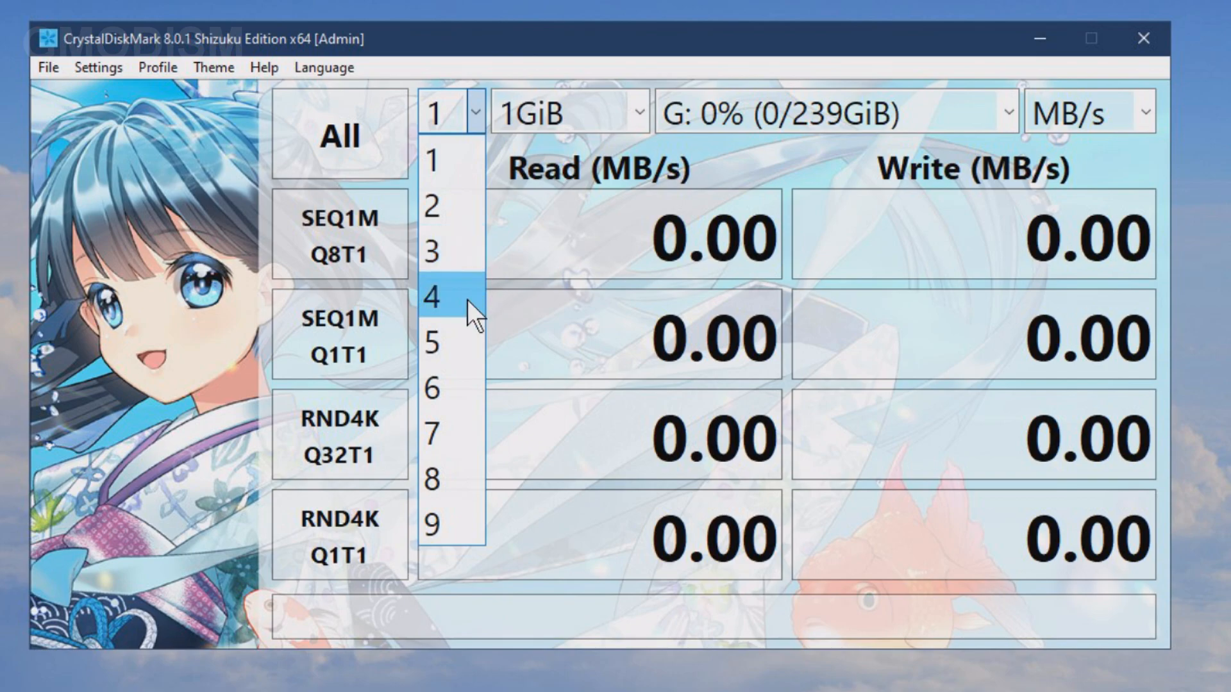
pyautogui.click(430, 298)
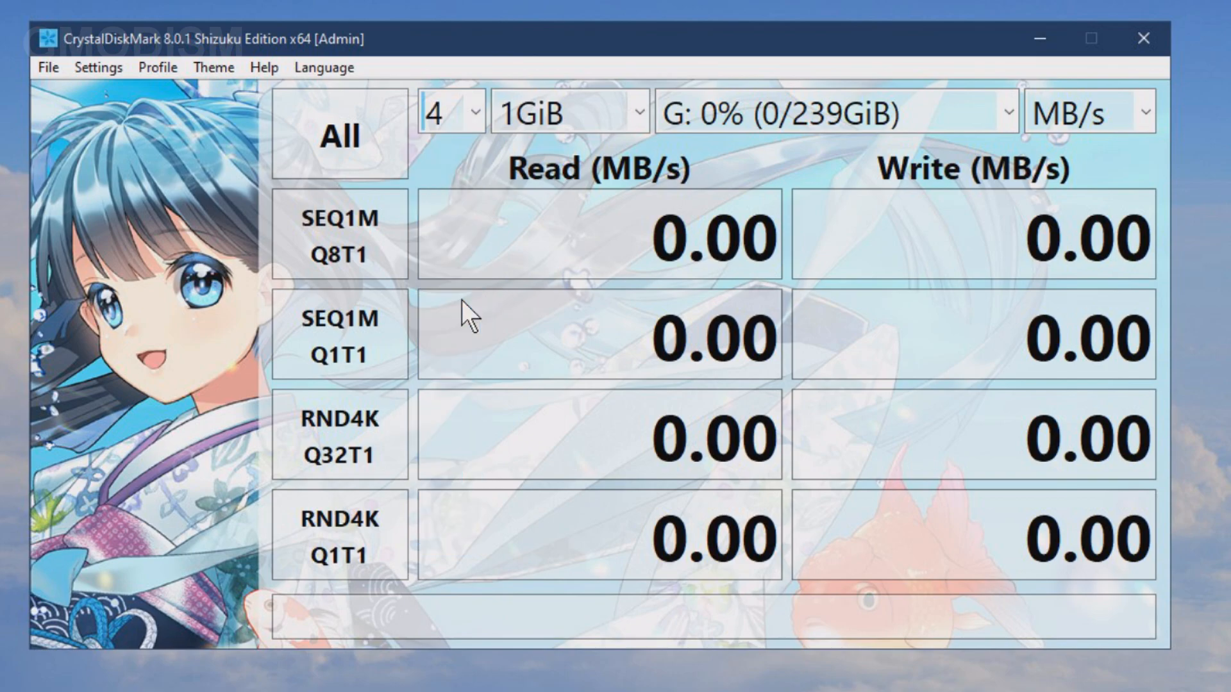
pyautogui.moveTo(423, 251)
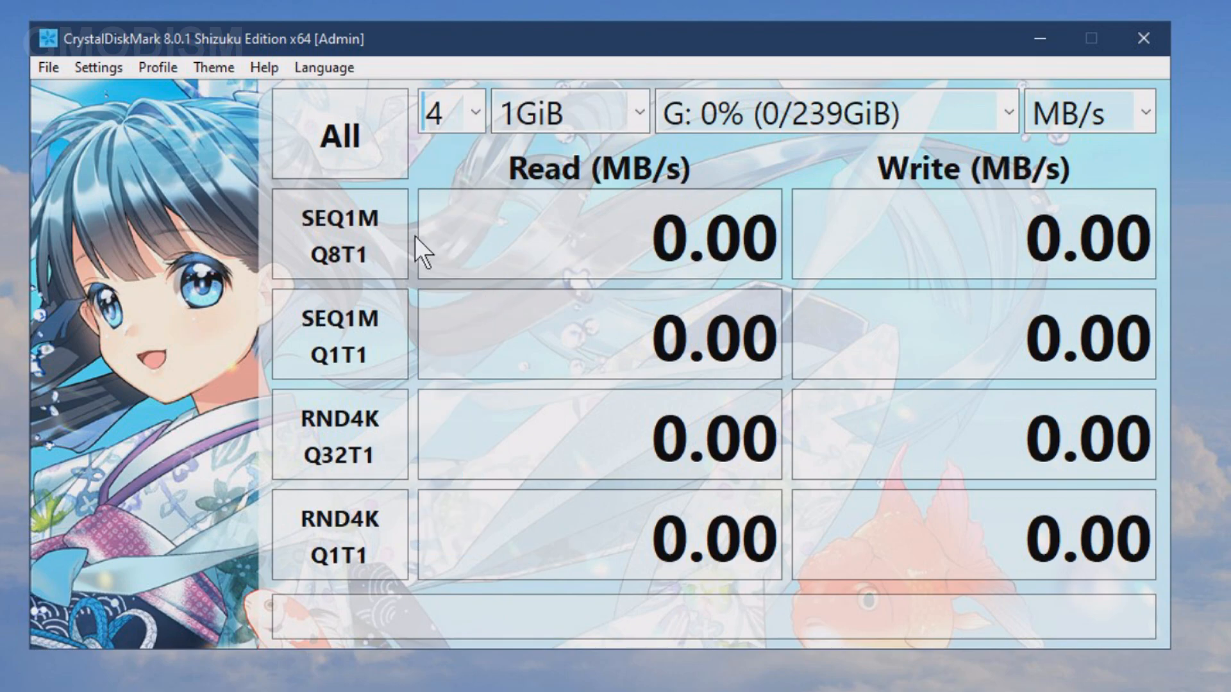
pyautogui.moveTo(636, 161)
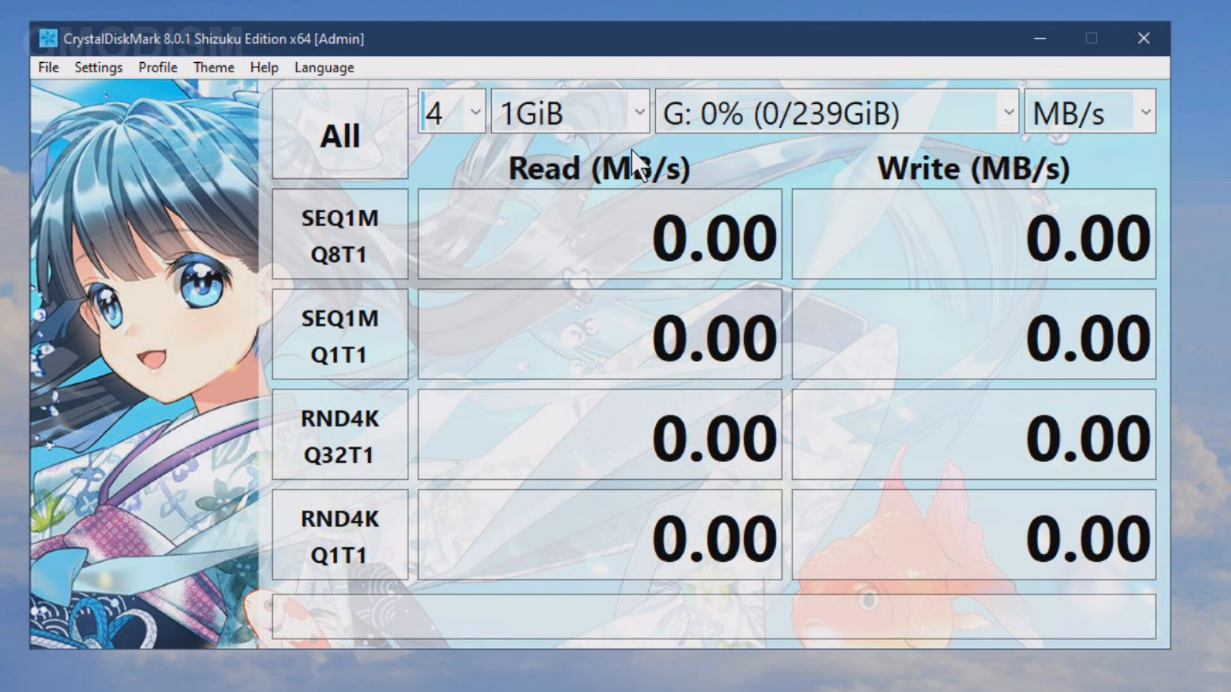
pyautogui.moveTo(499, 185)
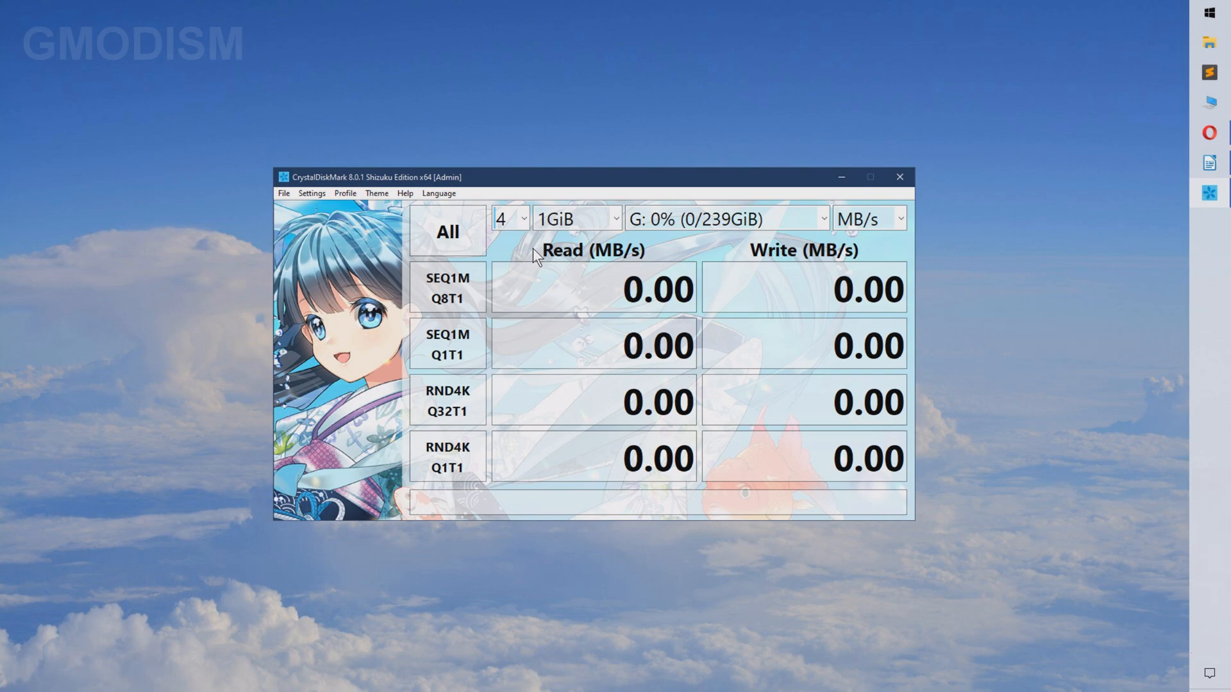
pyautogui.moveTo(482, 234)
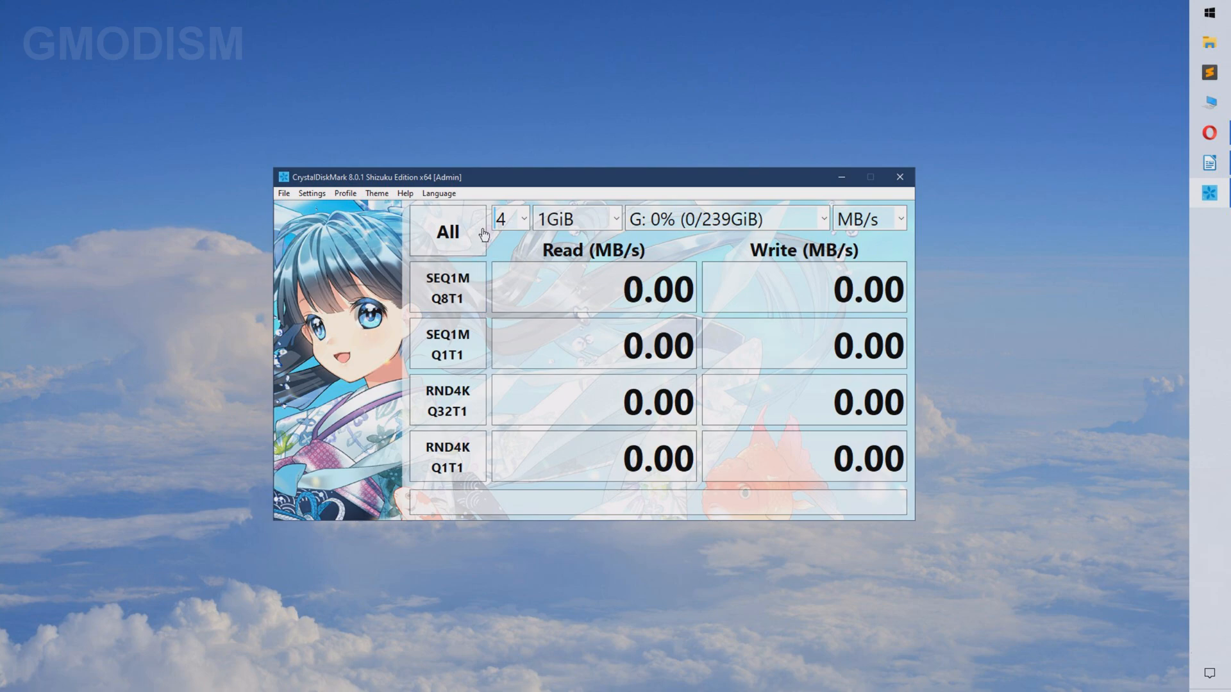
pyautogui.moveTo(473, 267)
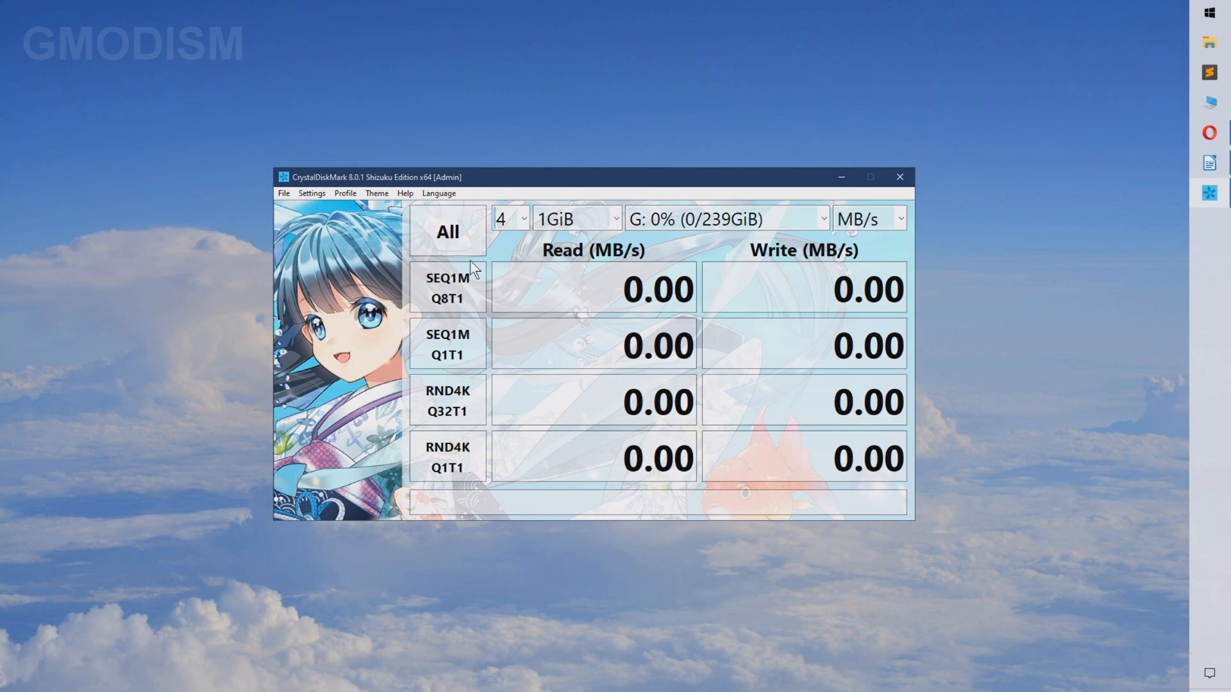
pyautogui.moveTo(511, 384)
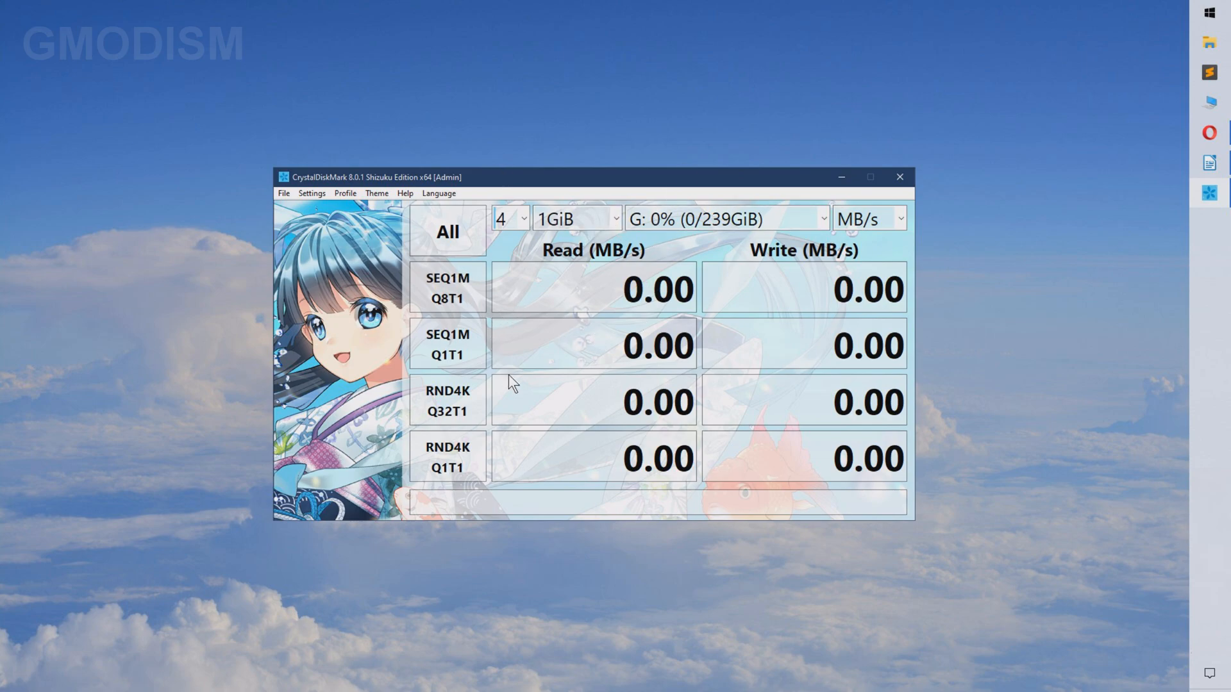
pyautogui.moveTo(448, 287)
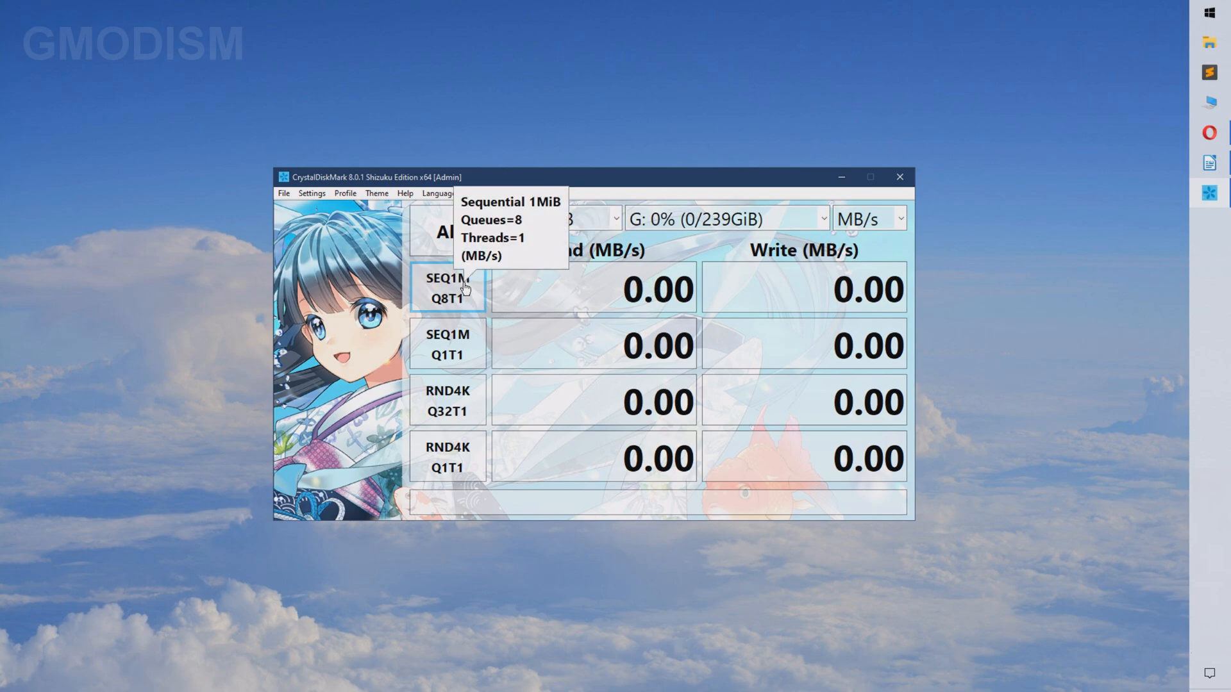
pyautogui.moveTo(525, 320)
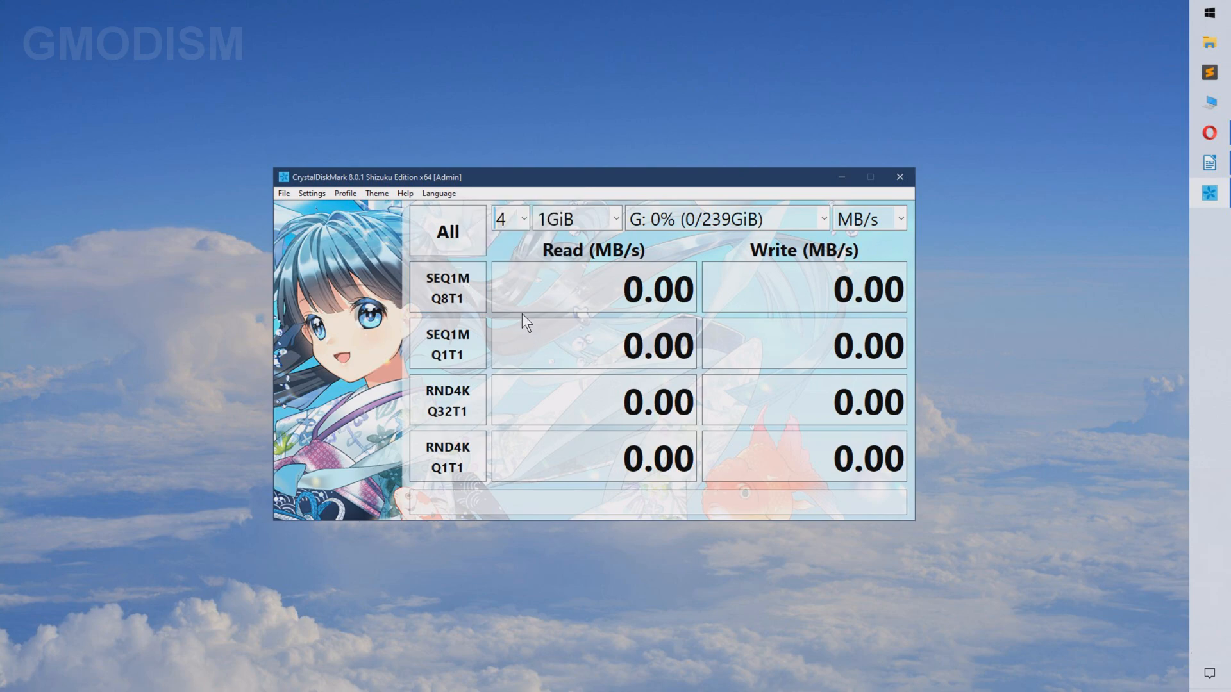
pyautogui.moveTo(404, 281)
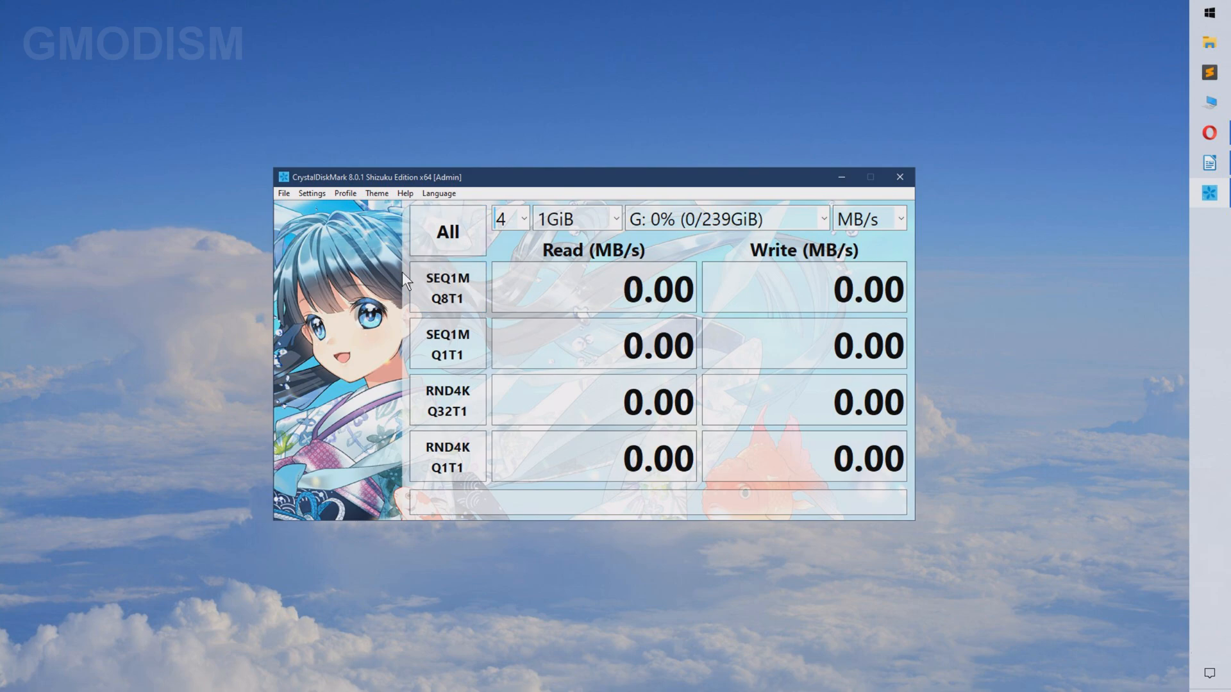
pyautogui.moveTo(446, 306)
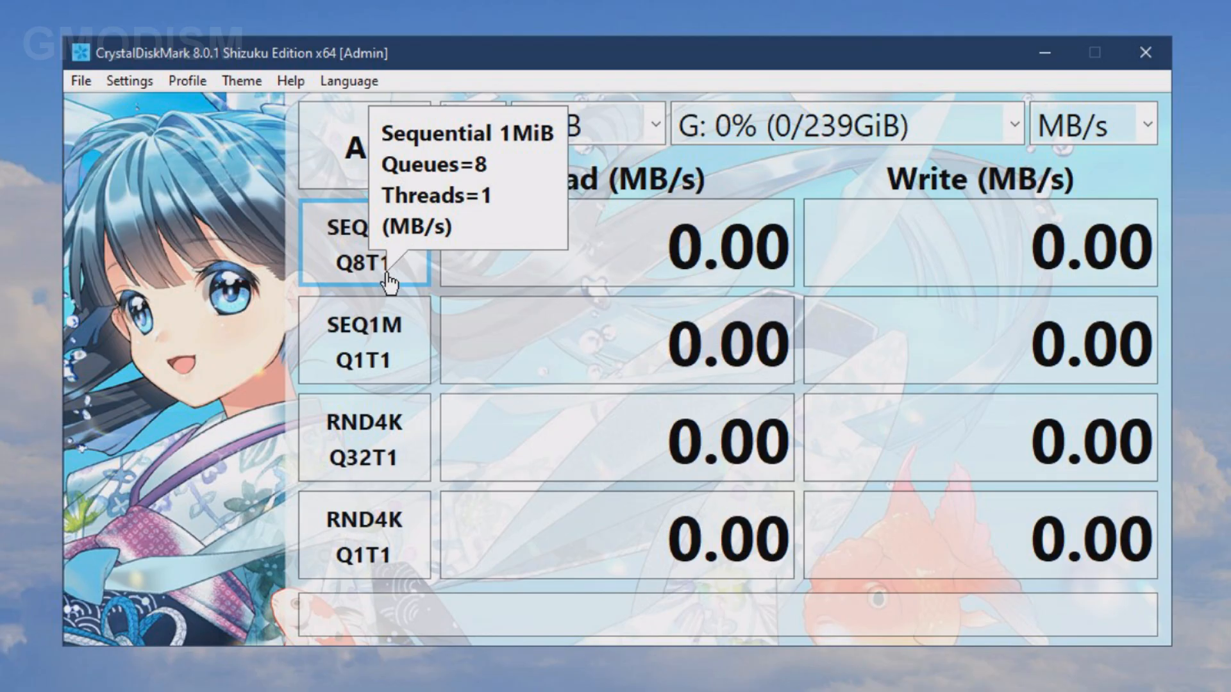
pyautogui.moveTo(497, 437)
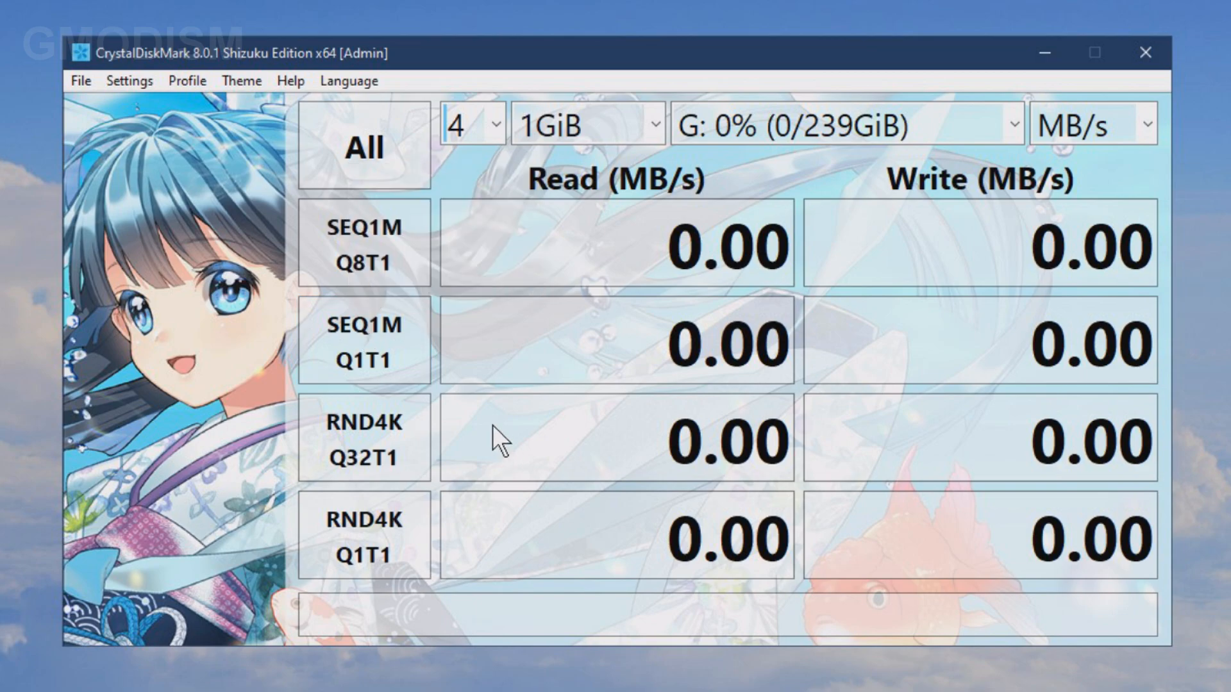
pyautogui.moveTo(364, 341)
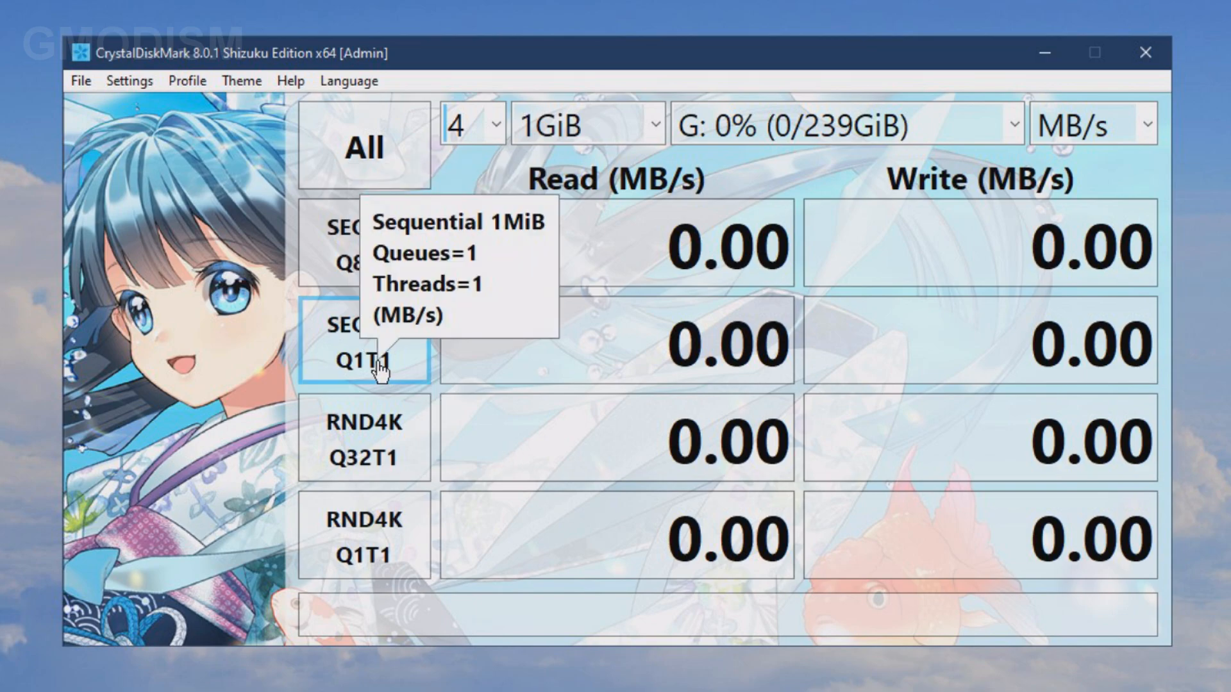
pyautogui.moveTo(392, 213)
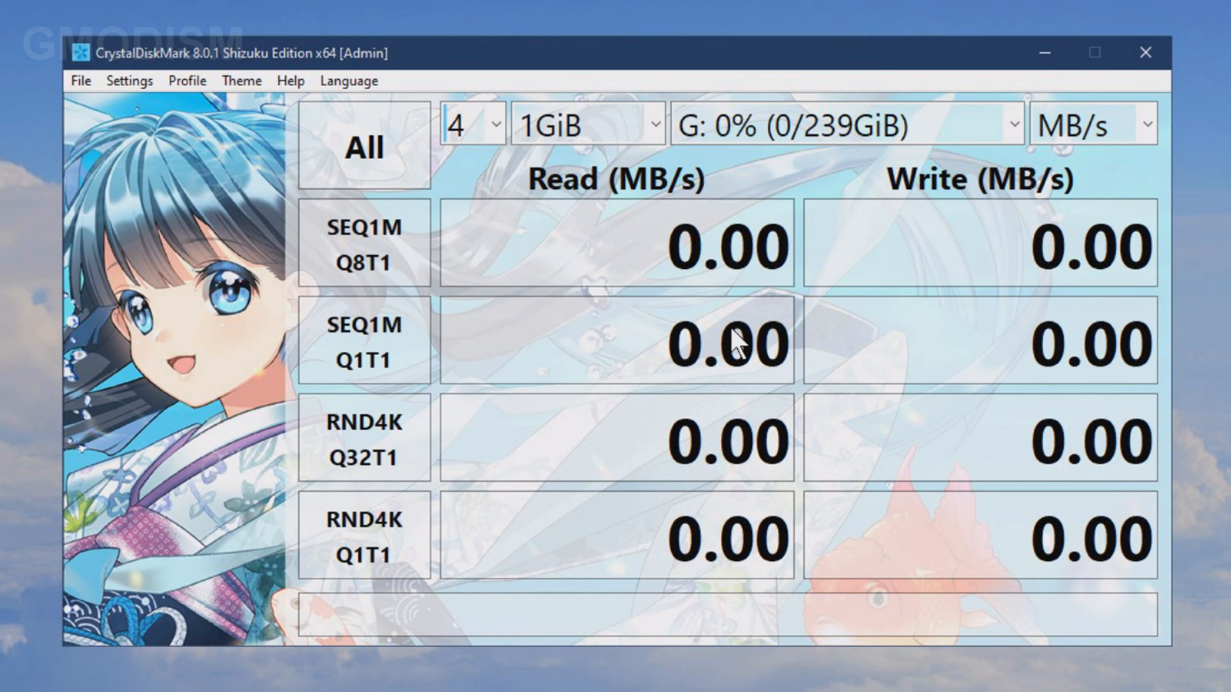
# Run the All benchmark on drive G and wait for the read/write results.
pyautogui.click(363, 147)
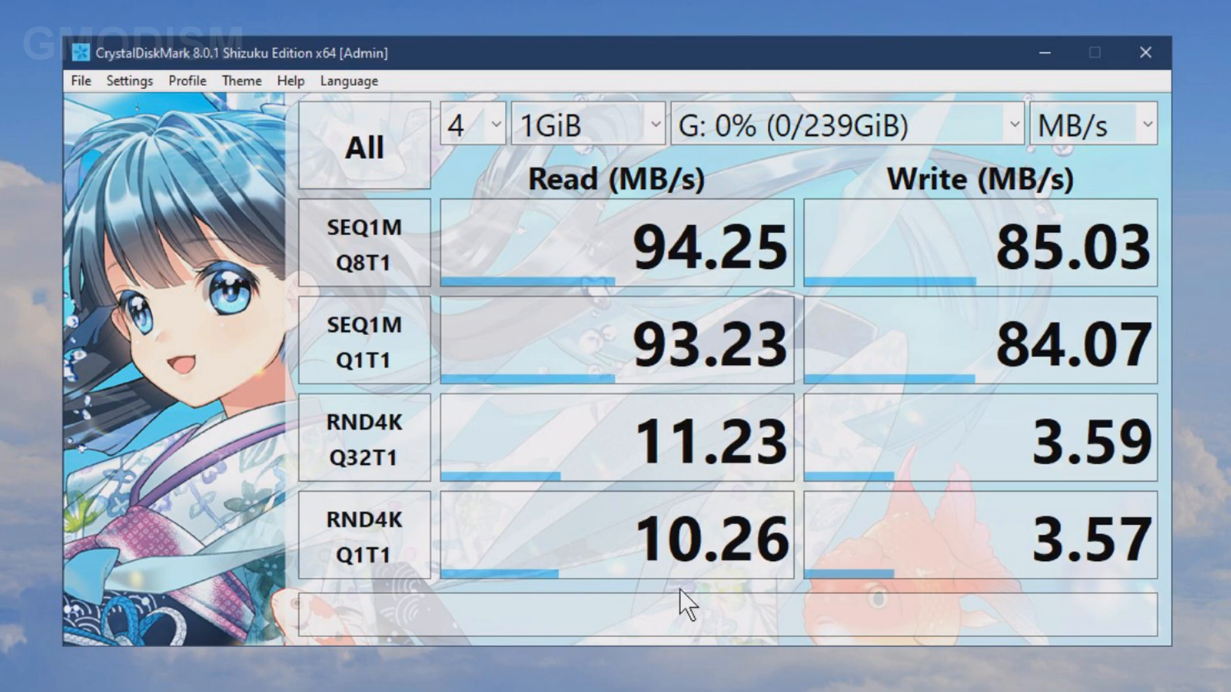
pyautogui.moveTo(455, 530)
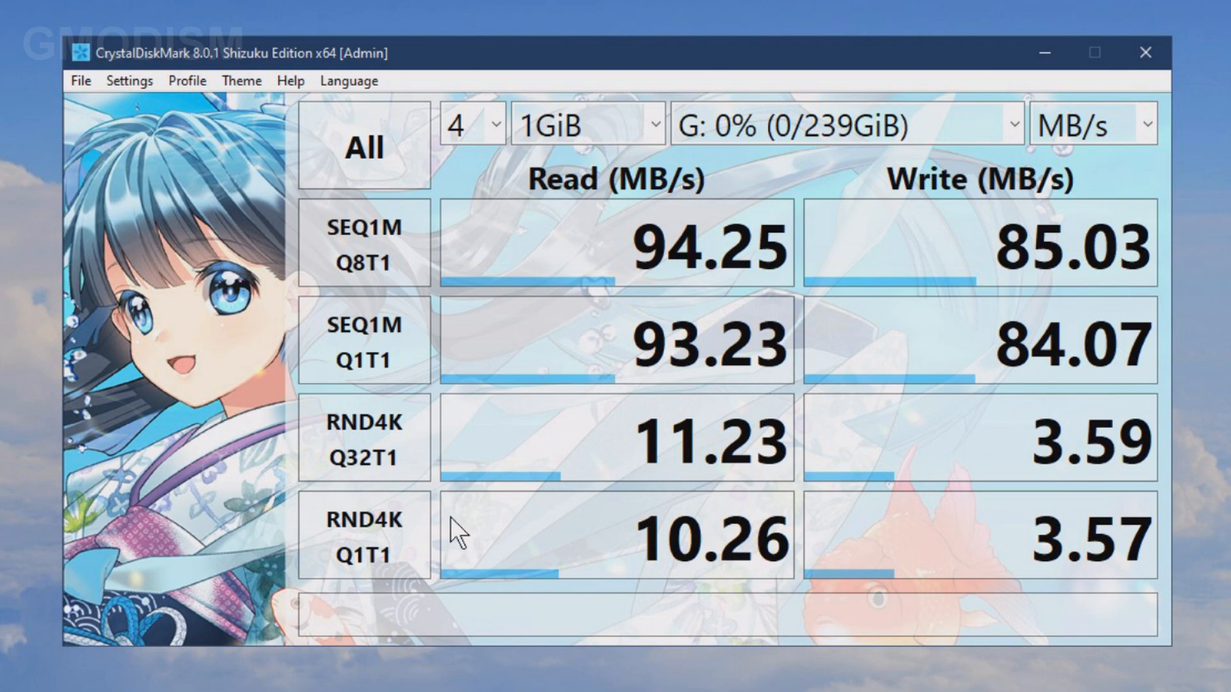
pyautogui.moveTo(384, 244)
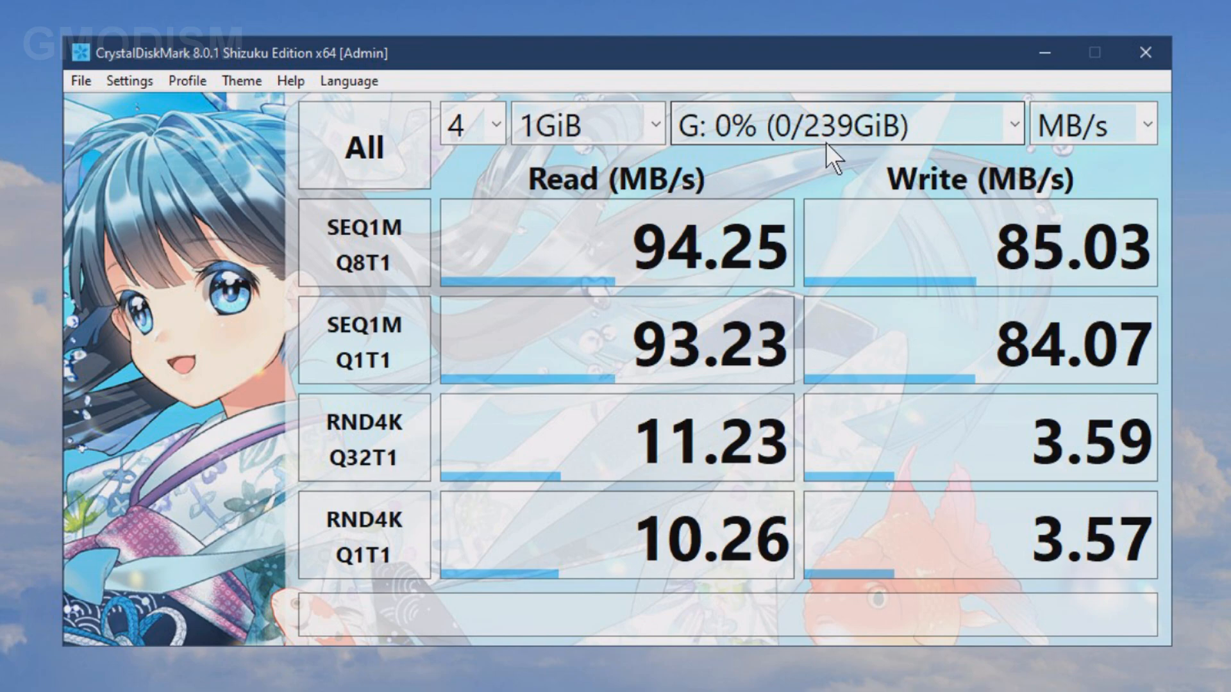
pyautogui.moveTo(671, 328)
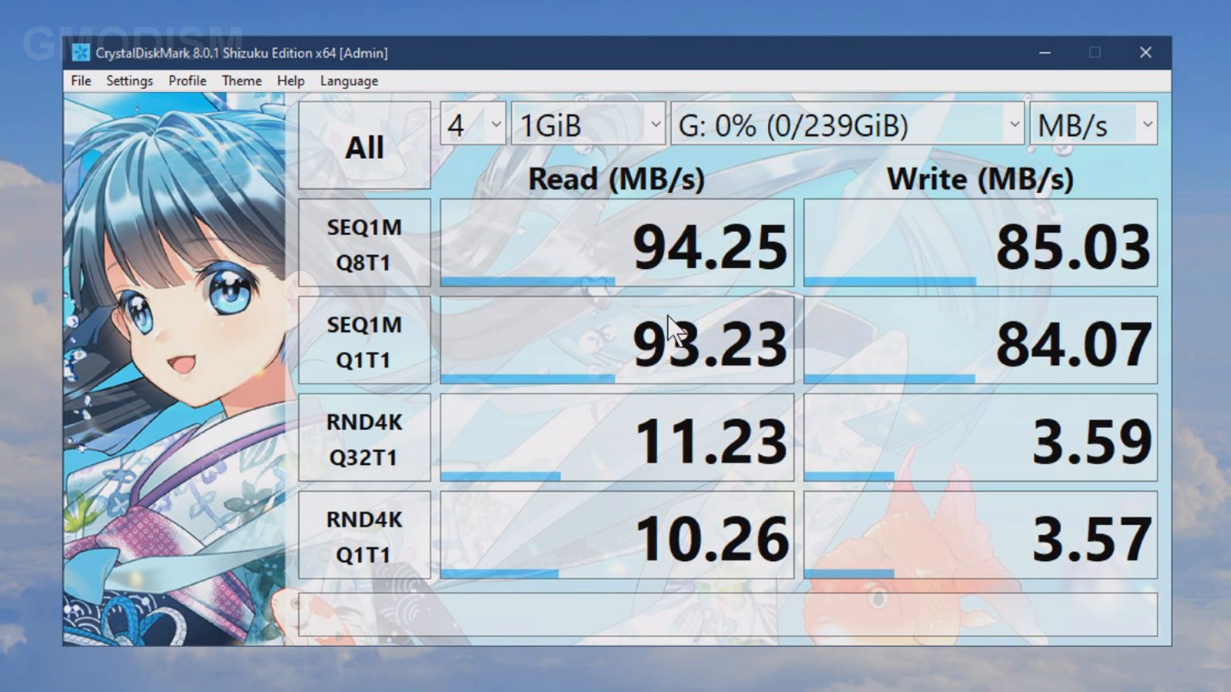
pyautogui.moveTo(1067, 247)
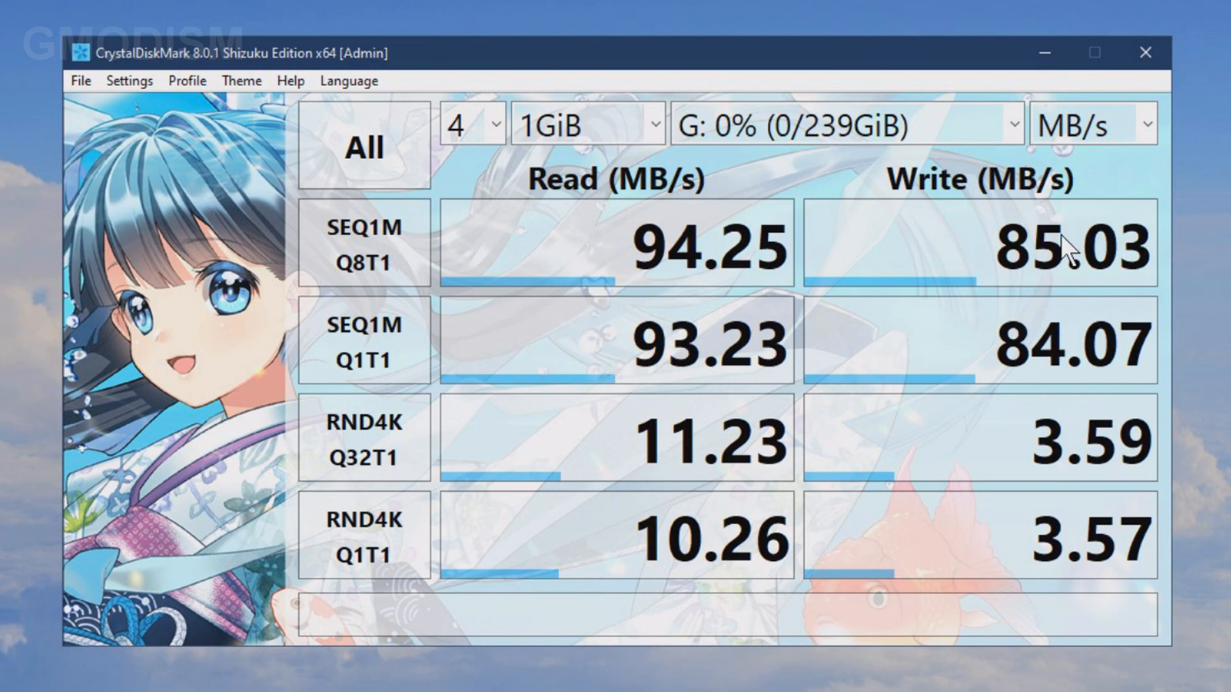
pyautogui.moveTo(534, 352)
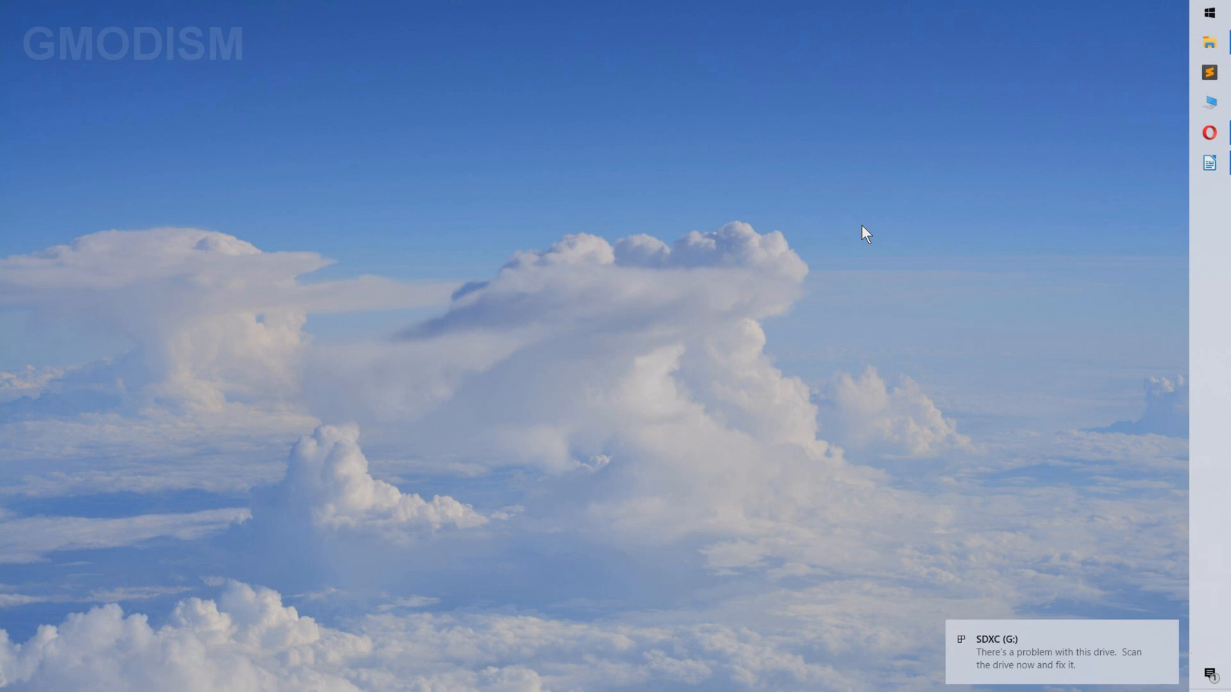
pyautogui.moveTo(1047, 141)
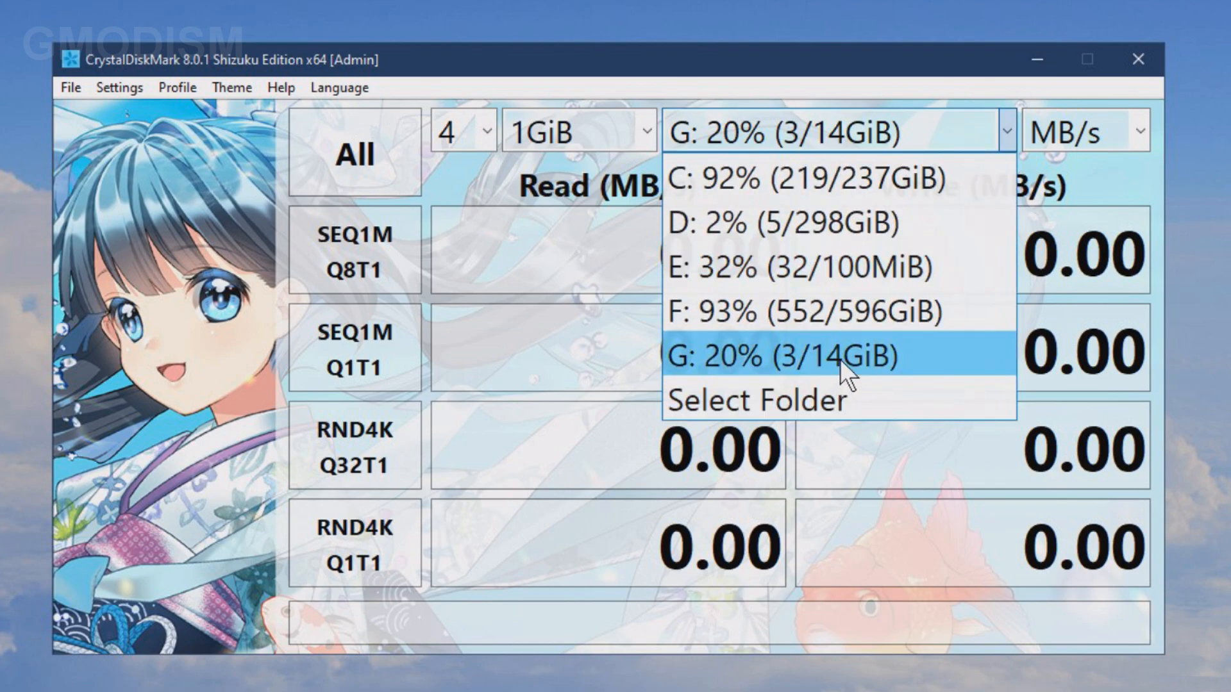
# Set drive G, 64MiB size and 1 run, then start the All benchmark.
pyautogui.click(789, 355)
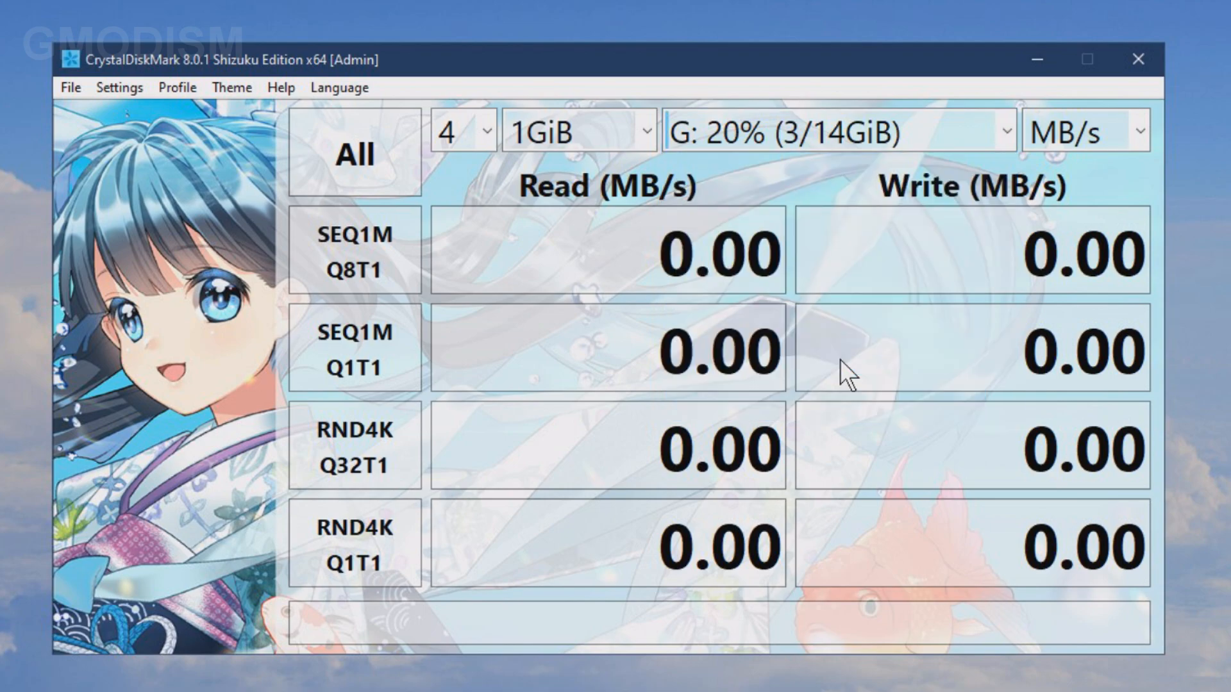
pyautogui.click(579, 131)
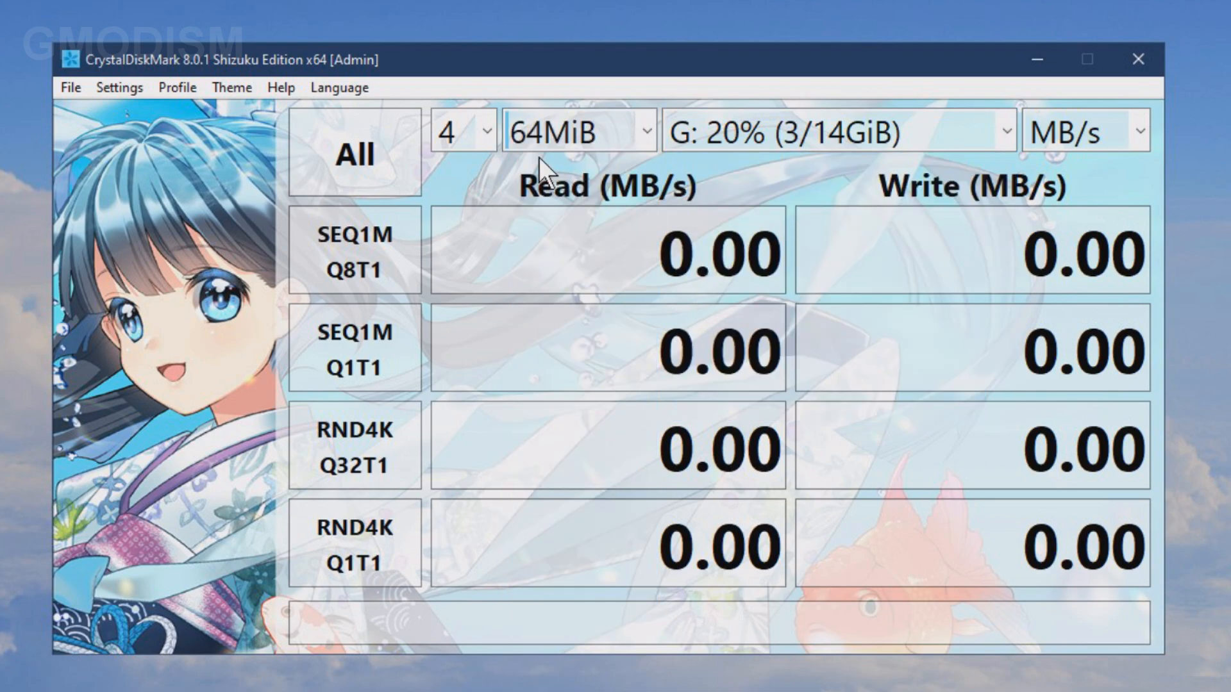
pyautogui.click(460, 130)
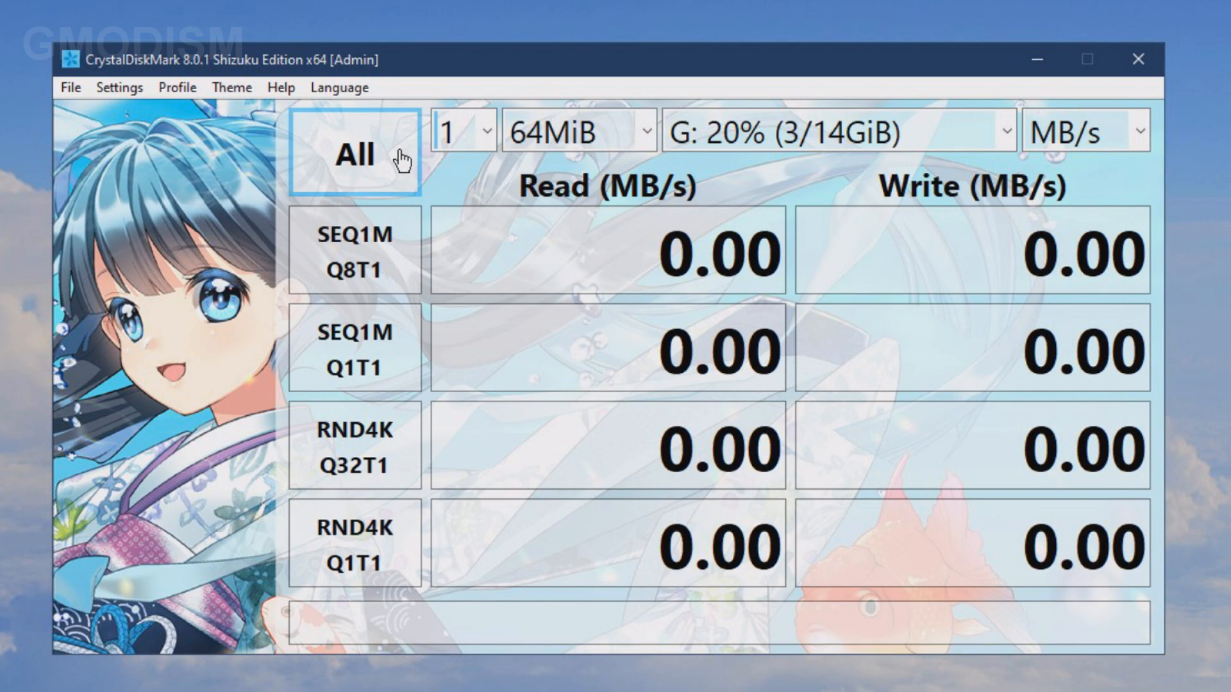
pyautogui.click(354, 154)
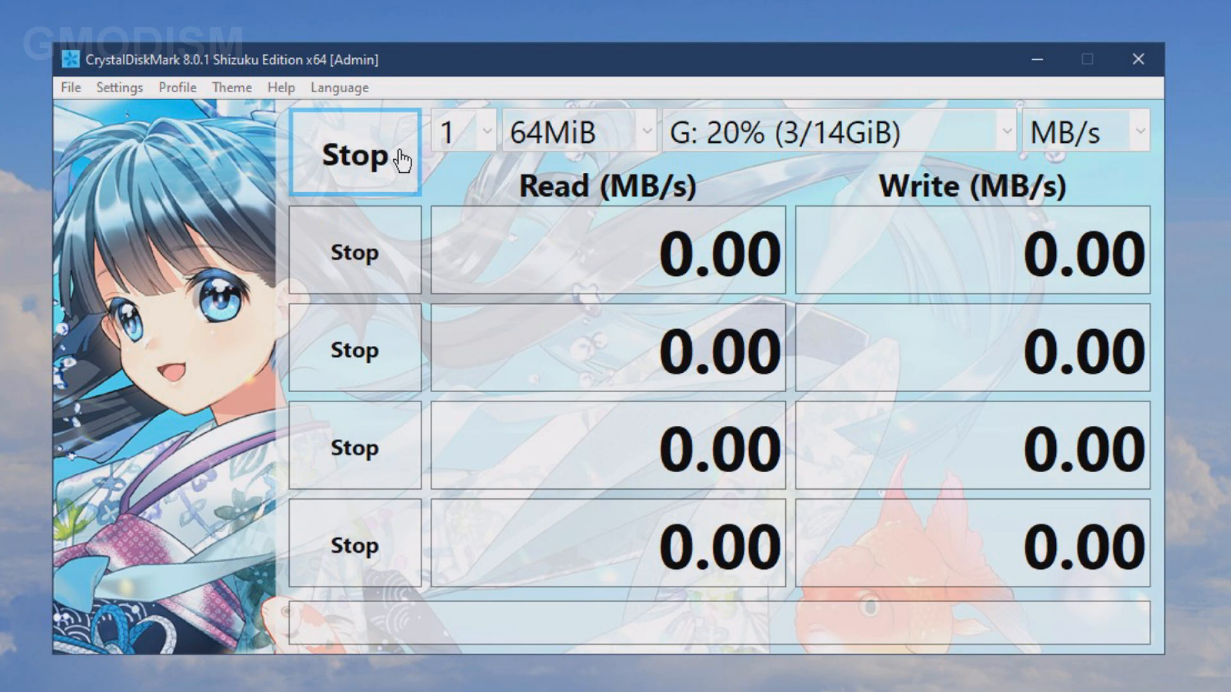
pyautogui.click(354, 155)
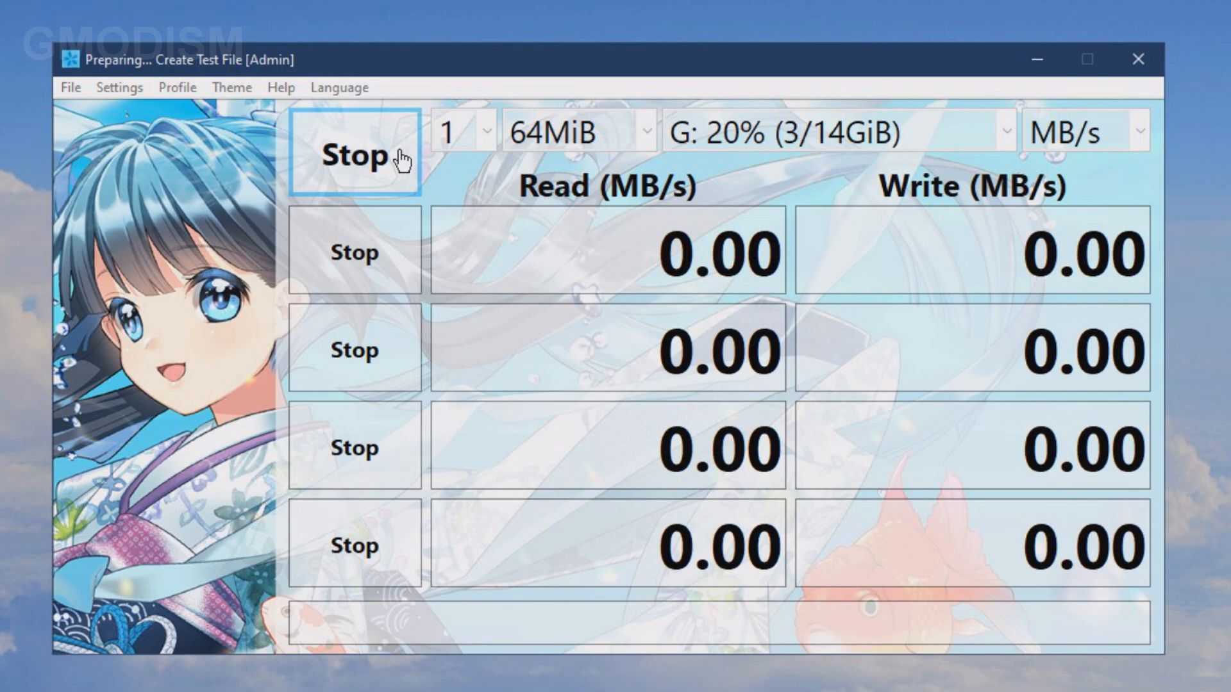